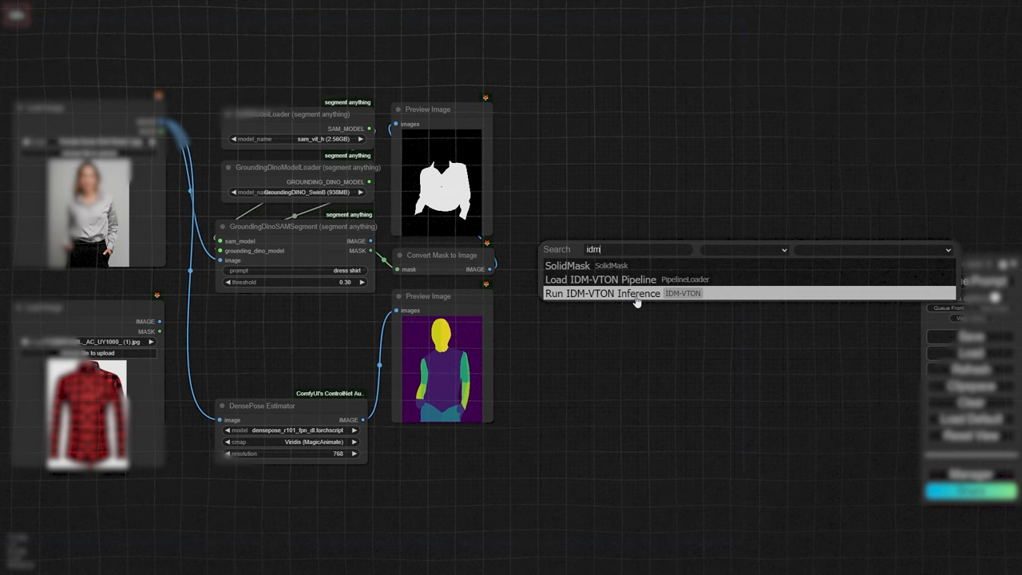
# Place the Run IDM-VTON Inference node on the canvas from the 'idm' search.
pyautogui.click(604, 293)
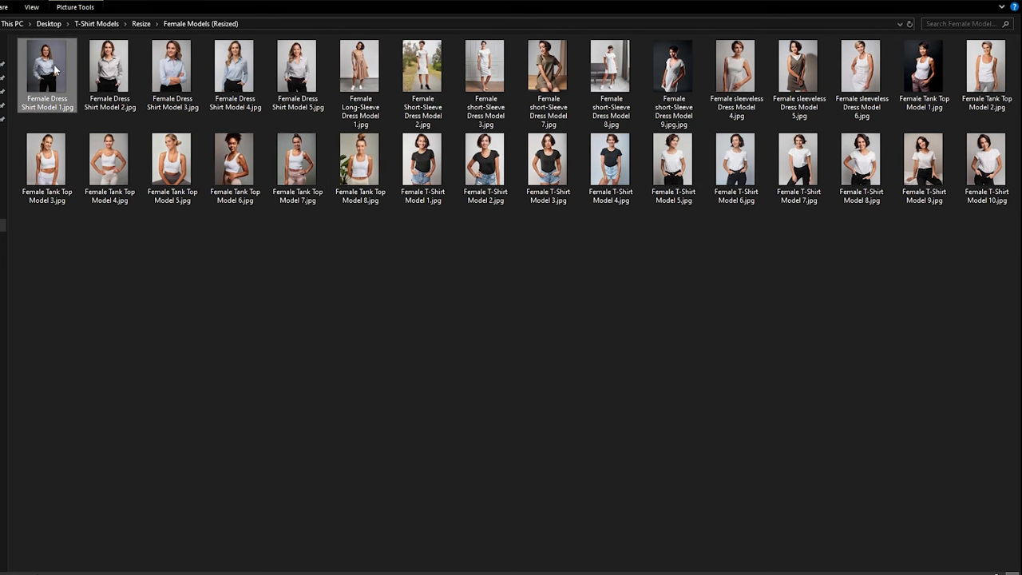
# Open a male T-shirt model photo from the Resize folder in the Photos viewer.
pyautogui.doubleClick(43, 65)
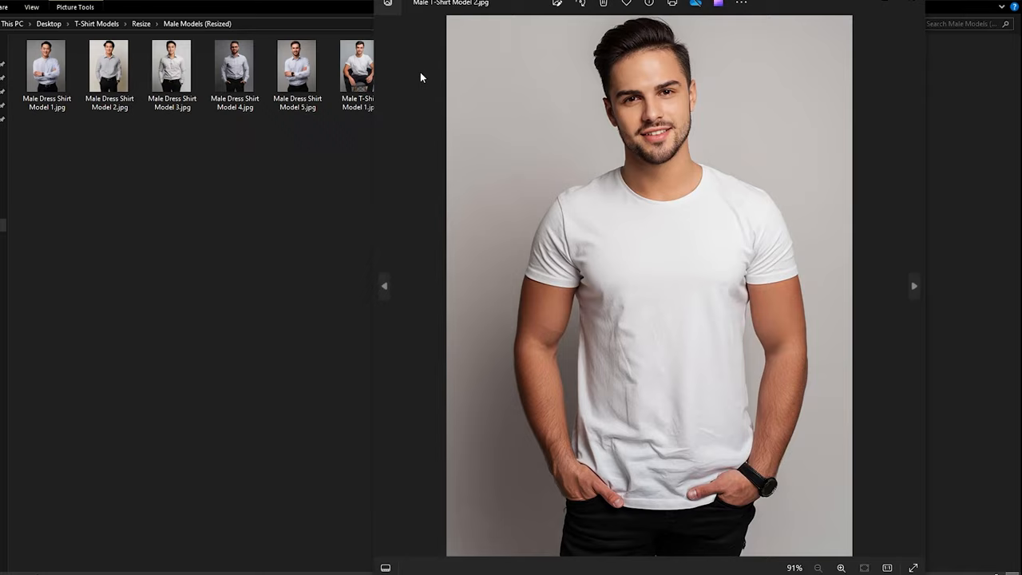
pyautogui.click(913, 286)
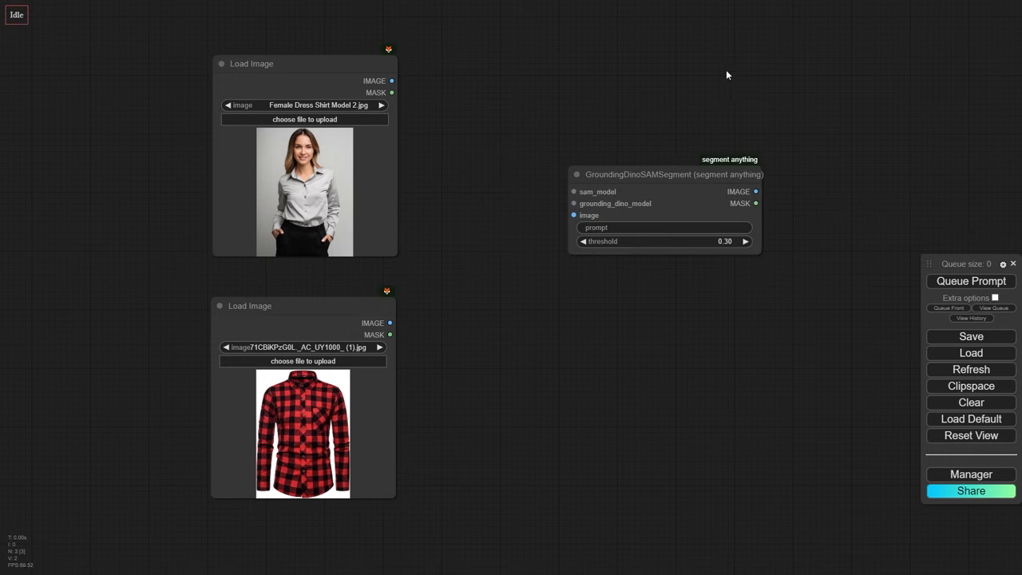
# Add a SAM model loader and a Convert Mask to Image node for the shirt segmentation.
pyautogui.click(573, 192)
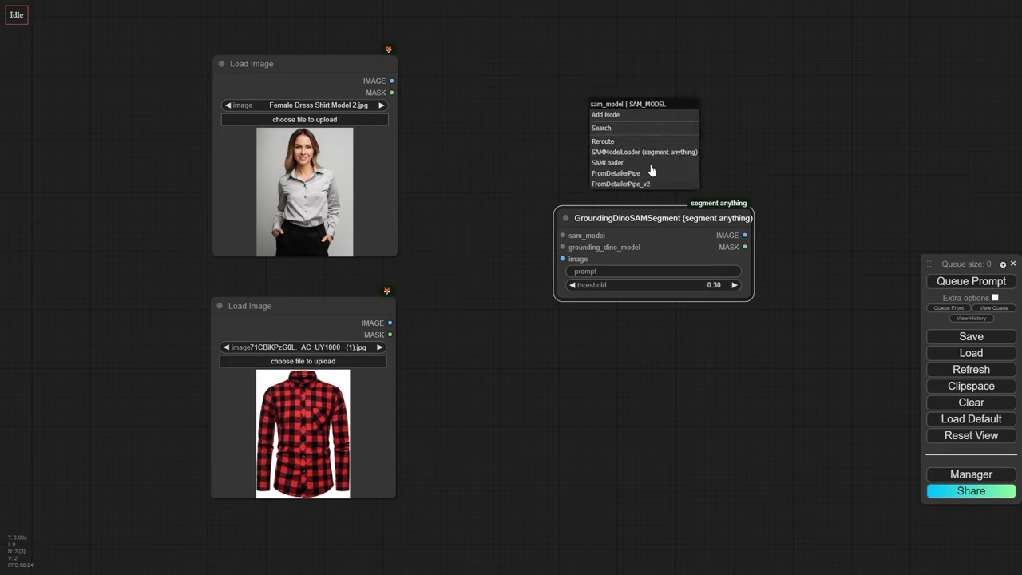
pyautogui.click(637, 152)
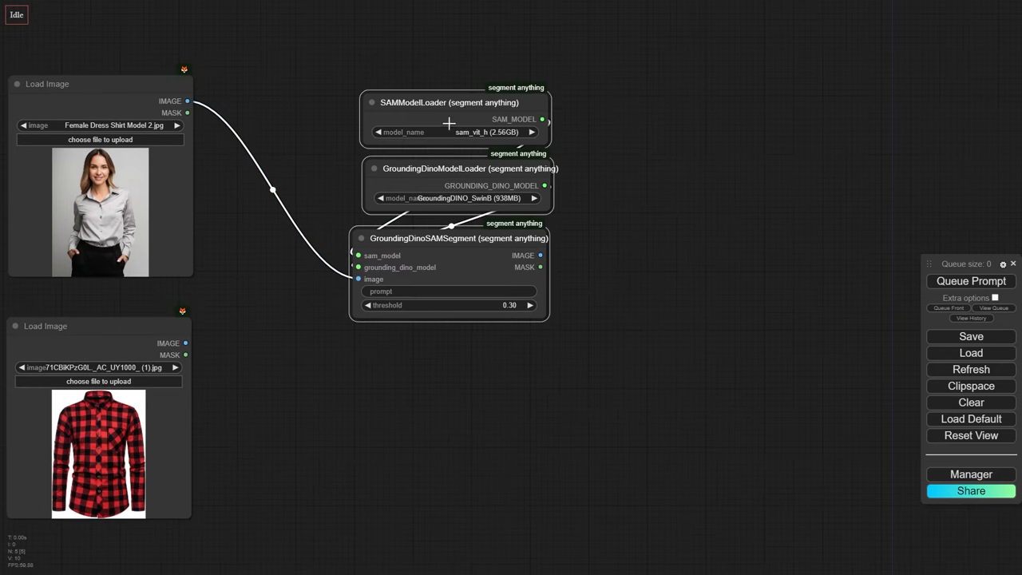
pyautogui.write('conver')
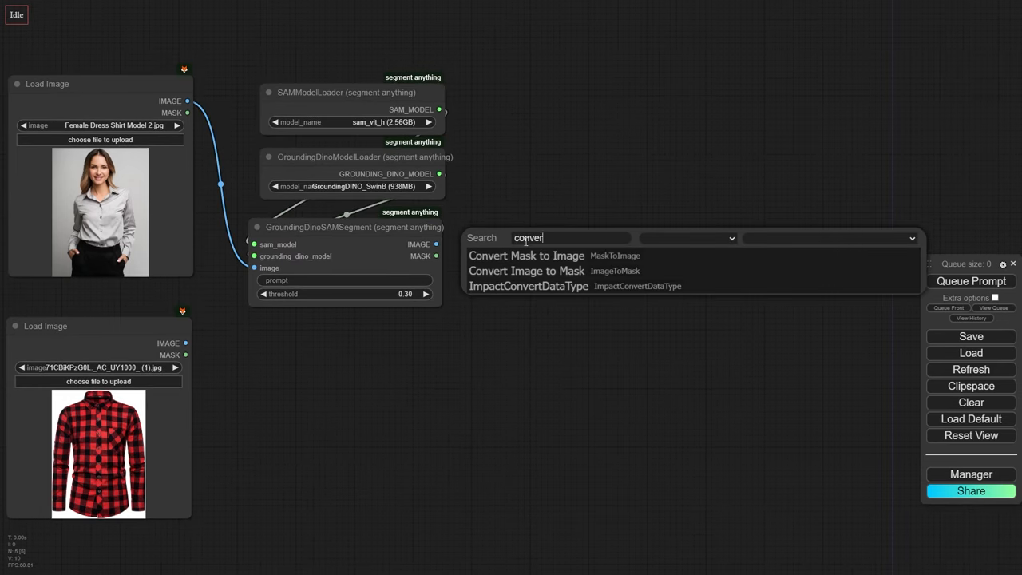
pyautogui.click(527, 256)
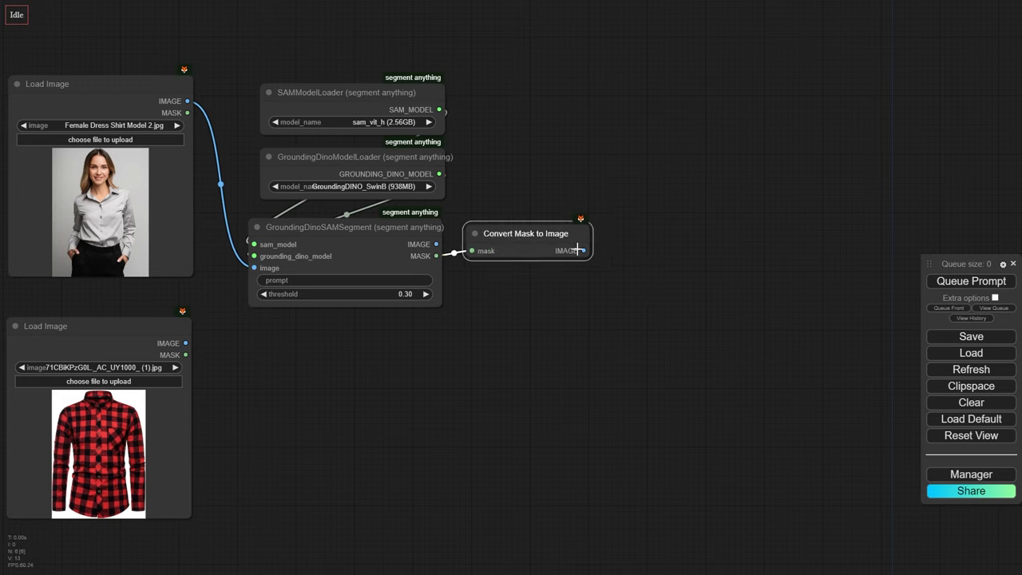
# Set the GroundingDINO segmentation prompt to 'dress shirt'.
pyautogui.click(971, 282)
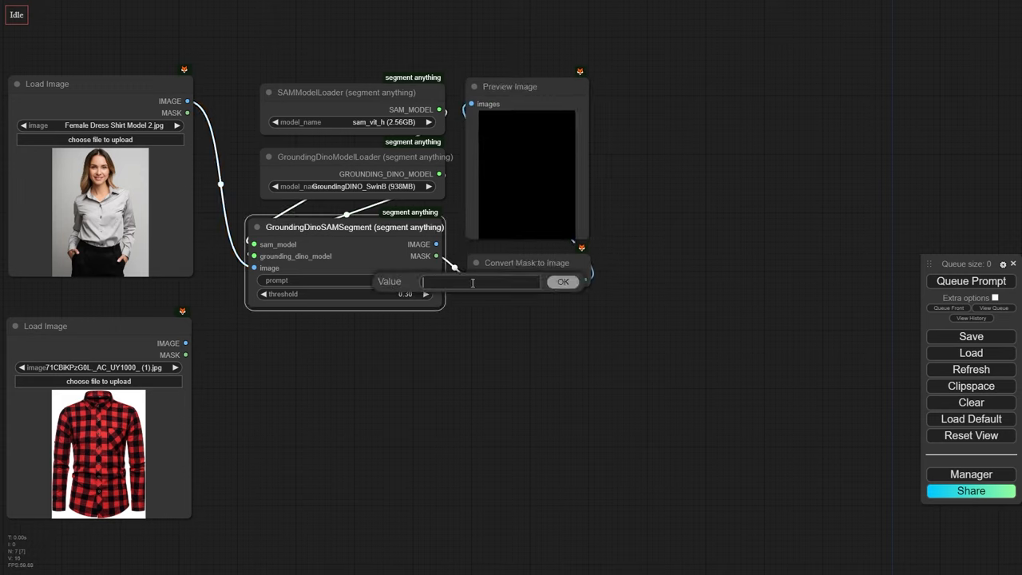
pyautogui.write('dress shi')
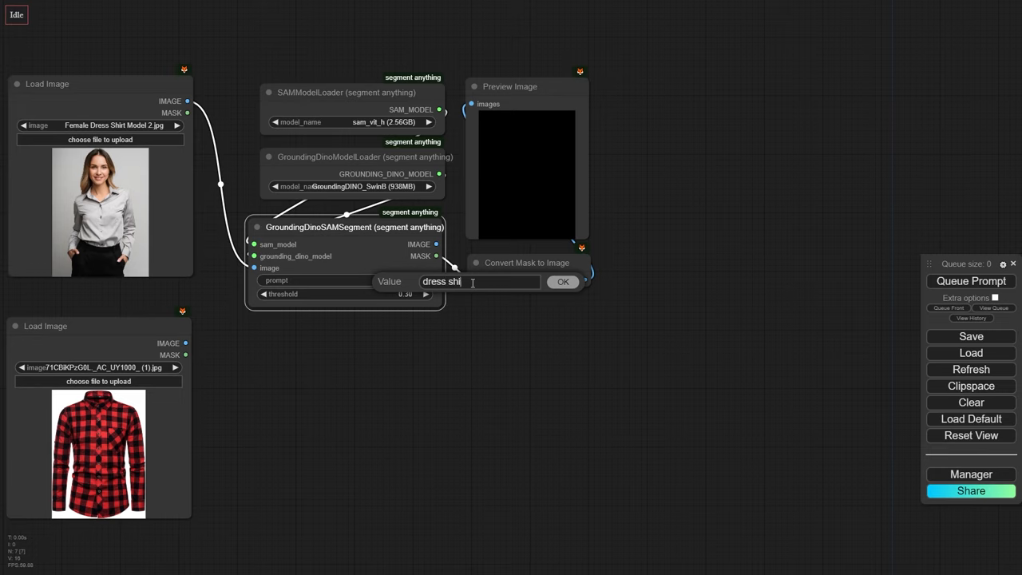
pyautogui.click(563, 281)
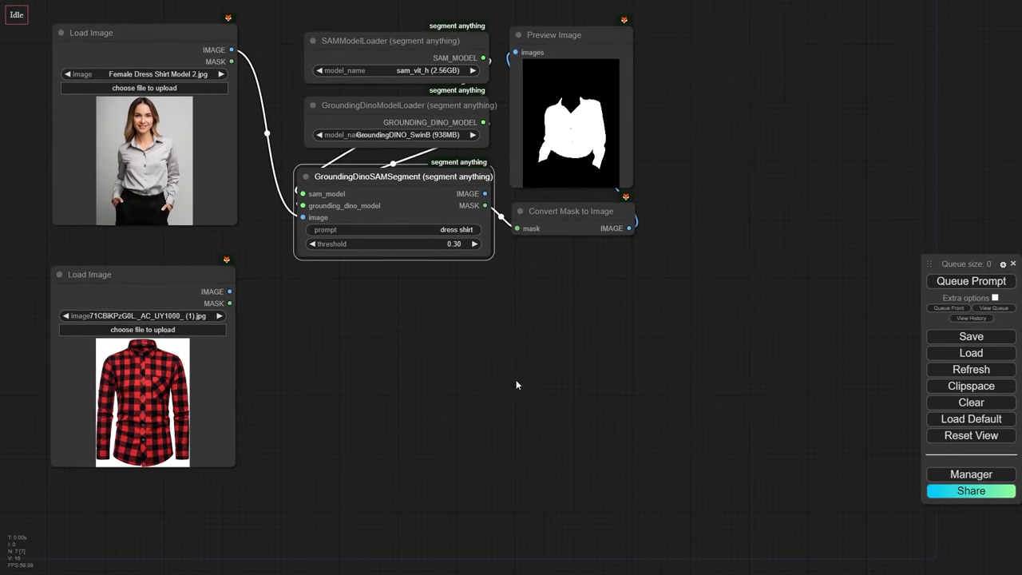
# Add a DensePose Estimator node to produce the model's body map.
pyautogui.write('dense')
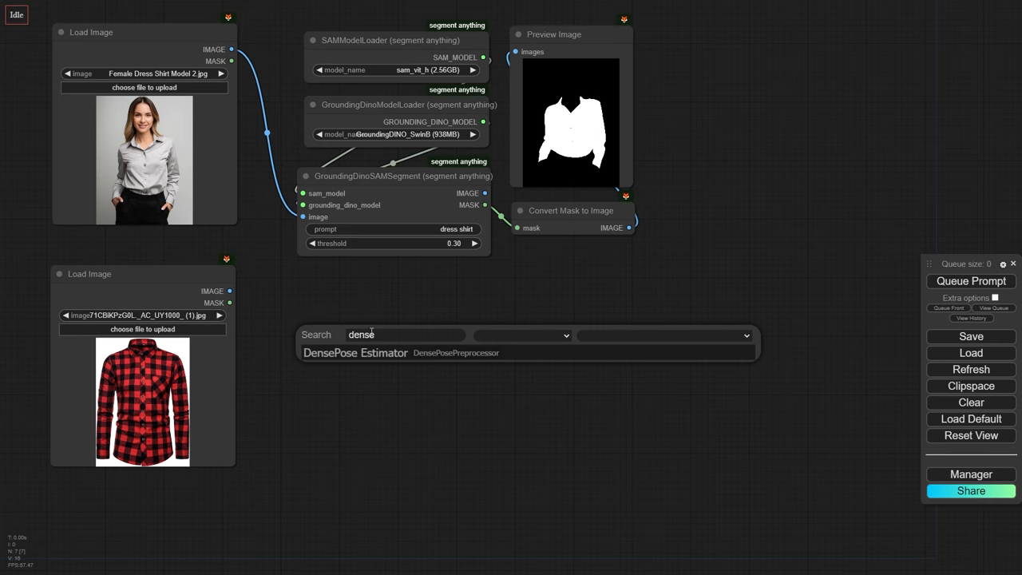
pyautogui.click(354, 353)
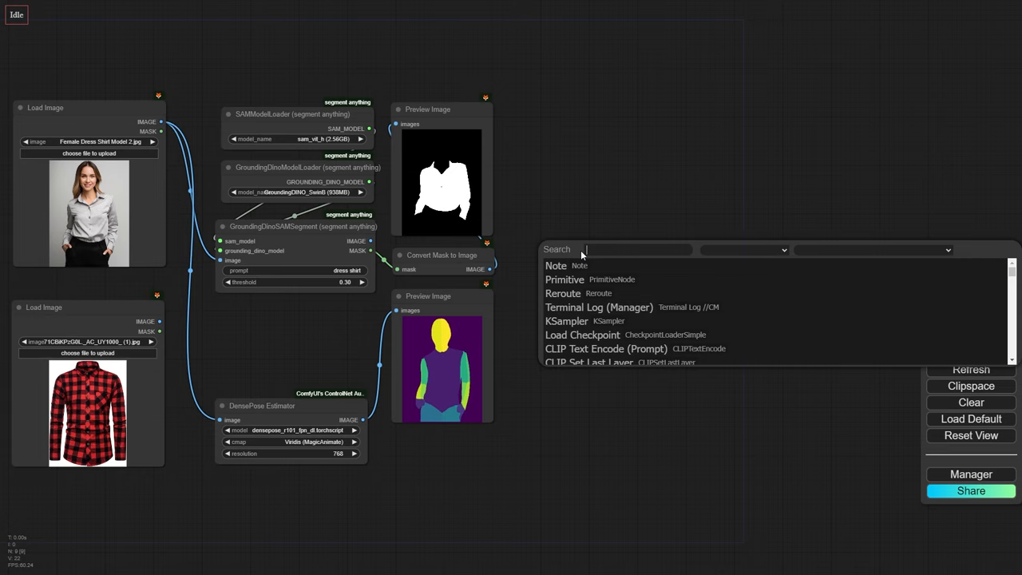
# Add the Load IDM-VTON Pipeline and Run IDM-VTON Inference nodes.
pyautogui.write('idm')
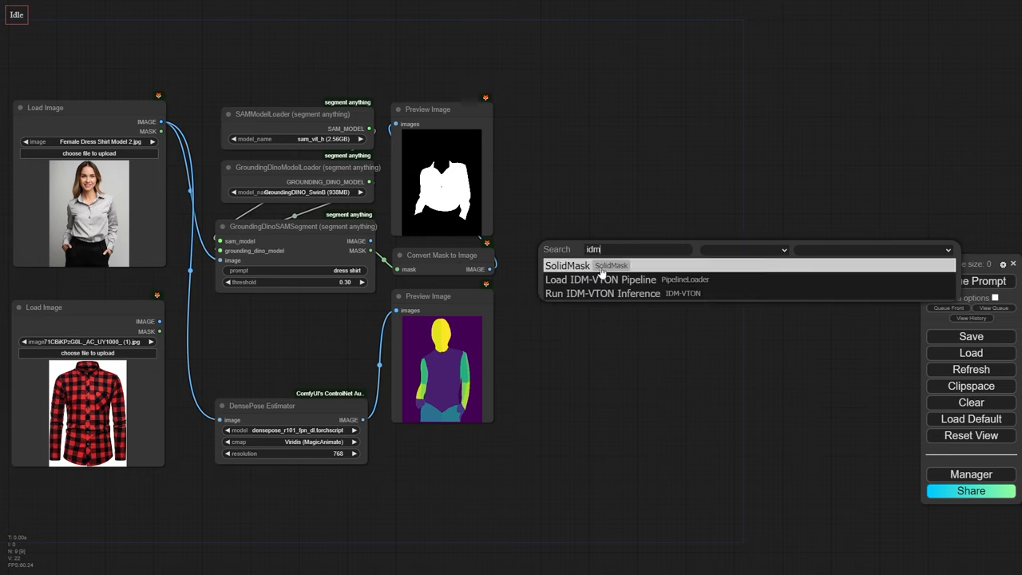
pyautogui.click(602, 294)
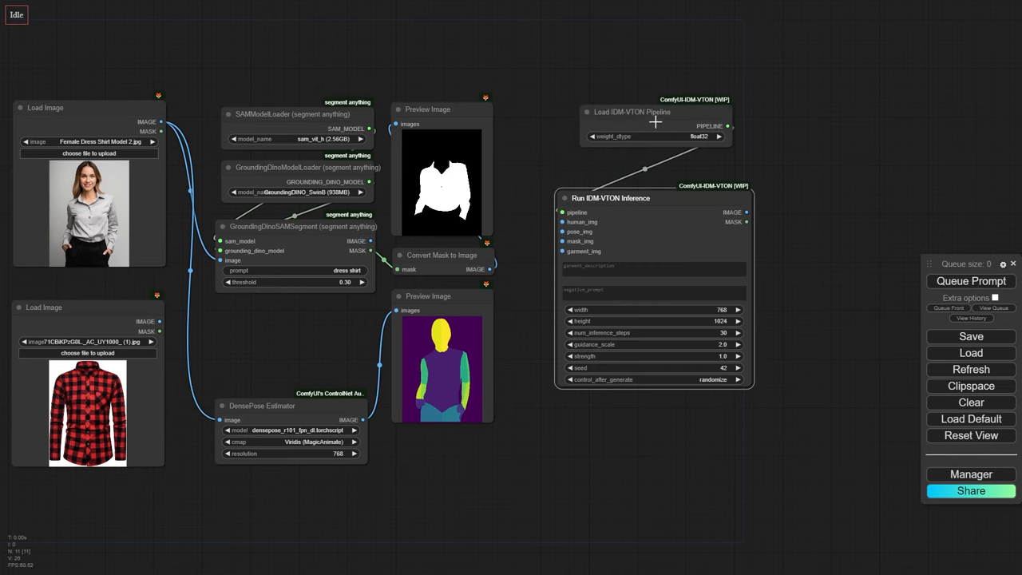
pyautogui.click(655, 136)
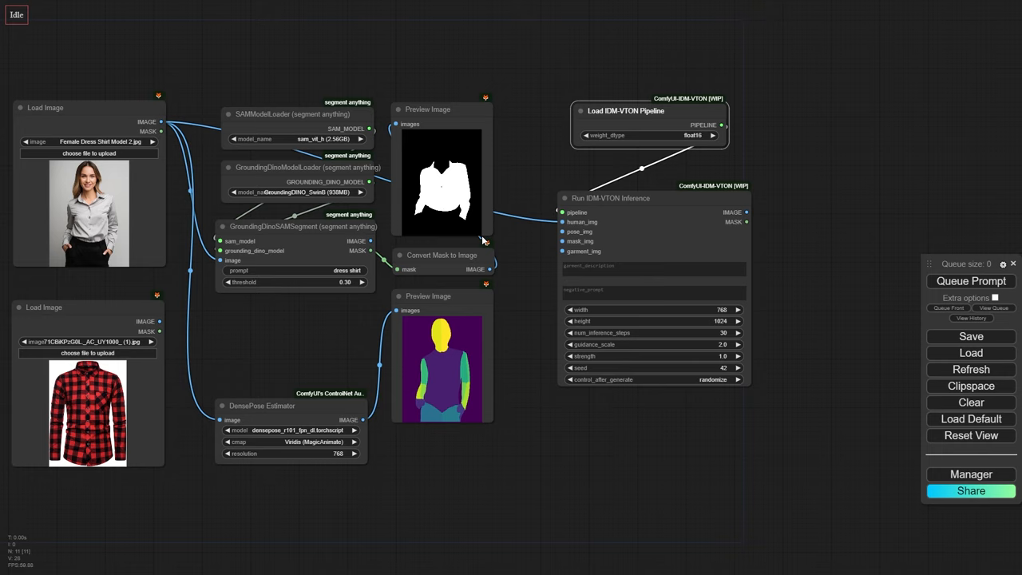
# Link the pipeline into inference and enter 'a model is wearing a' plus the 'monochrome, lowres...' negative prompt.
pyautogui.moveTo(361, 419); pyautogui.dragTo(562, 231)
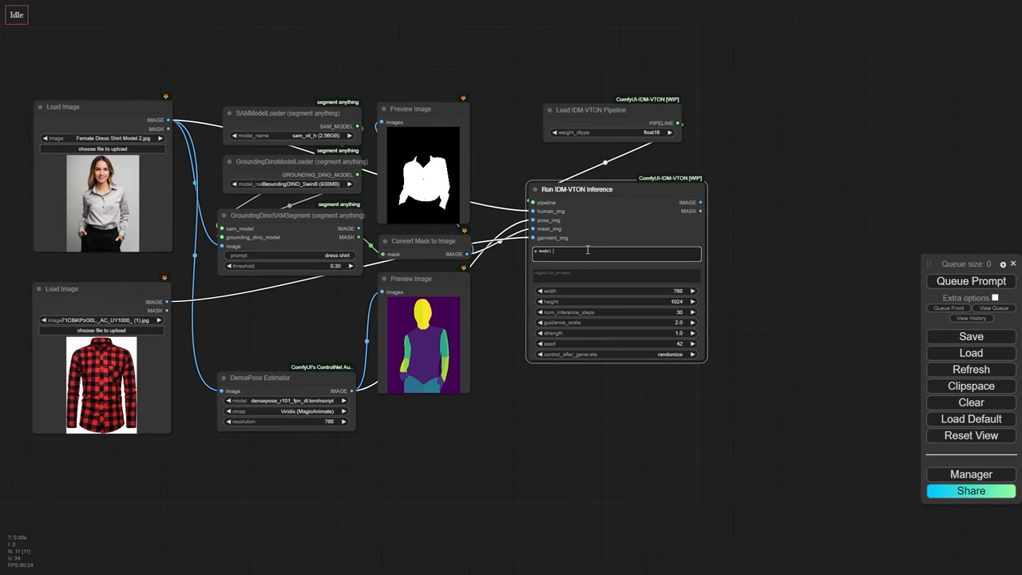
pyautogui.write('a model is wearing a dress shirt')
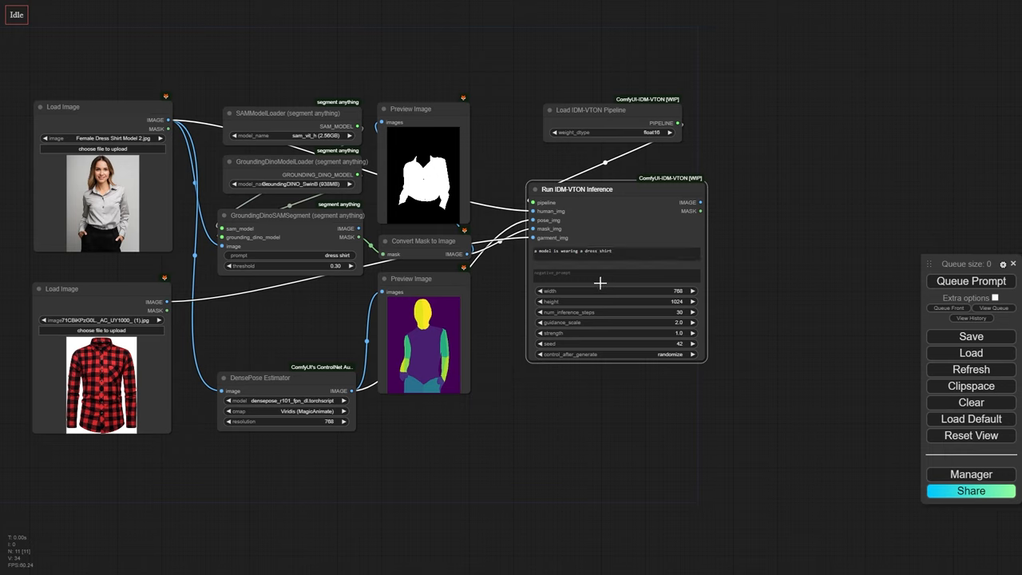
pyautogui.write('monochrome, lowres, bad anatomy, worst quality, low quality')
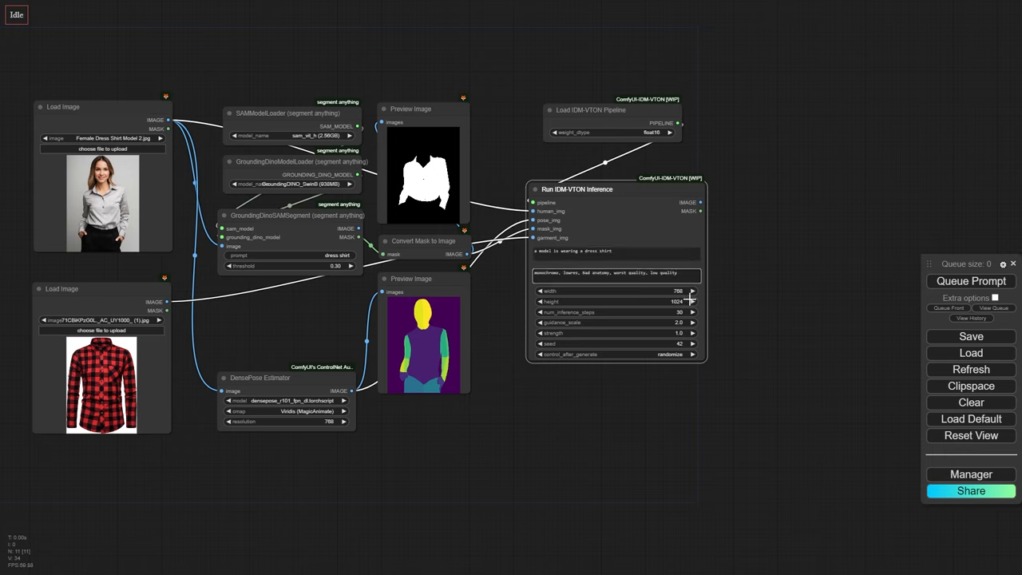
# Send the IDM-VTON try-on result to a new Preview Image node.
pyautogui.click(621, 355)
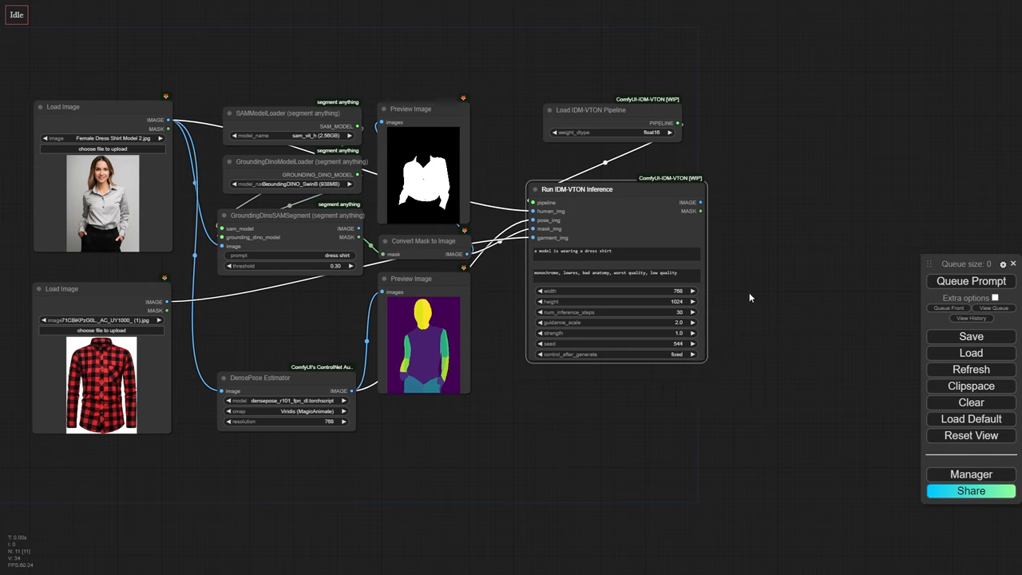
pyautogui.moveTo(701, 202); pyautogui.dragTo(773, 195)
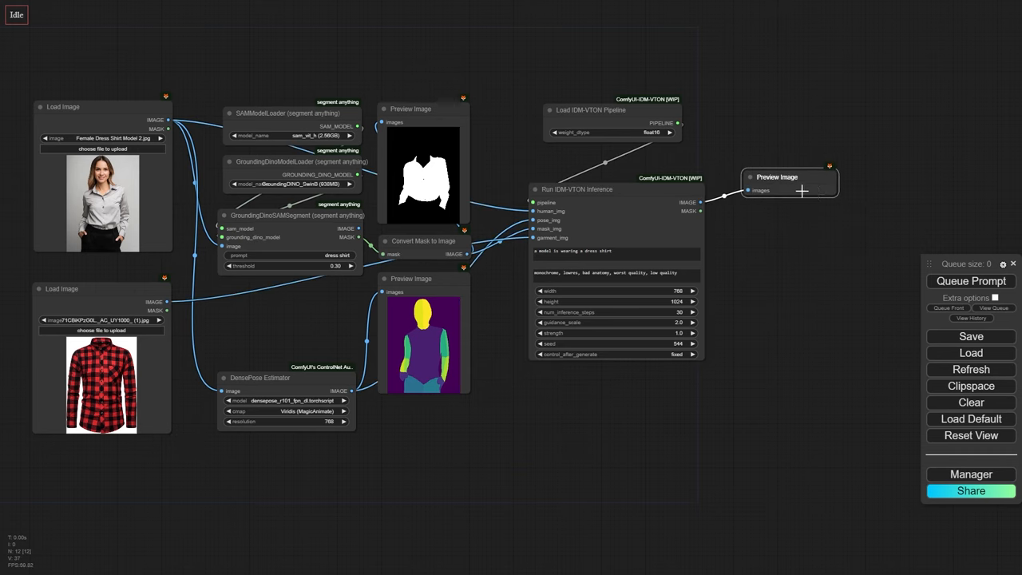
# Queue the prompt to generate the model wearing the red plaid shirt.
pyautogui.click(971, 281)
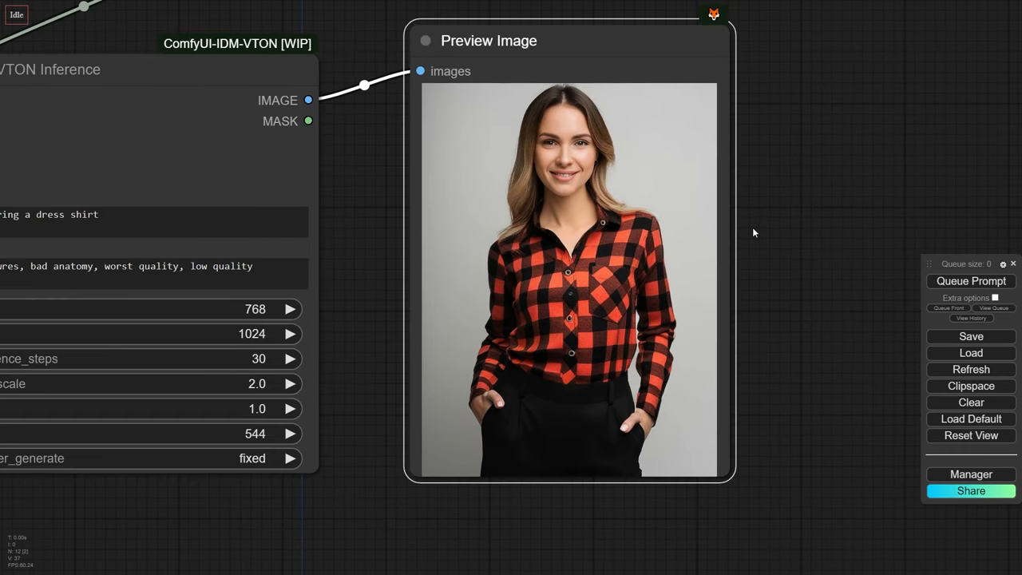
pyautogui.moveTo(779, 164)
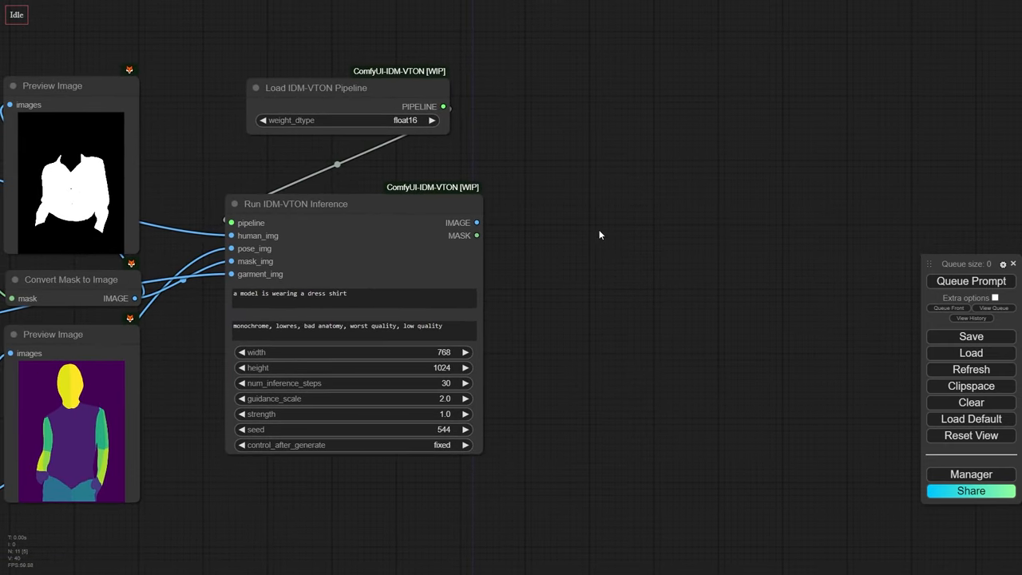
# Add an Image Sender fed by the try-on IMAGE output with link id 20.
pyautogui.doubleClick(601, 234)
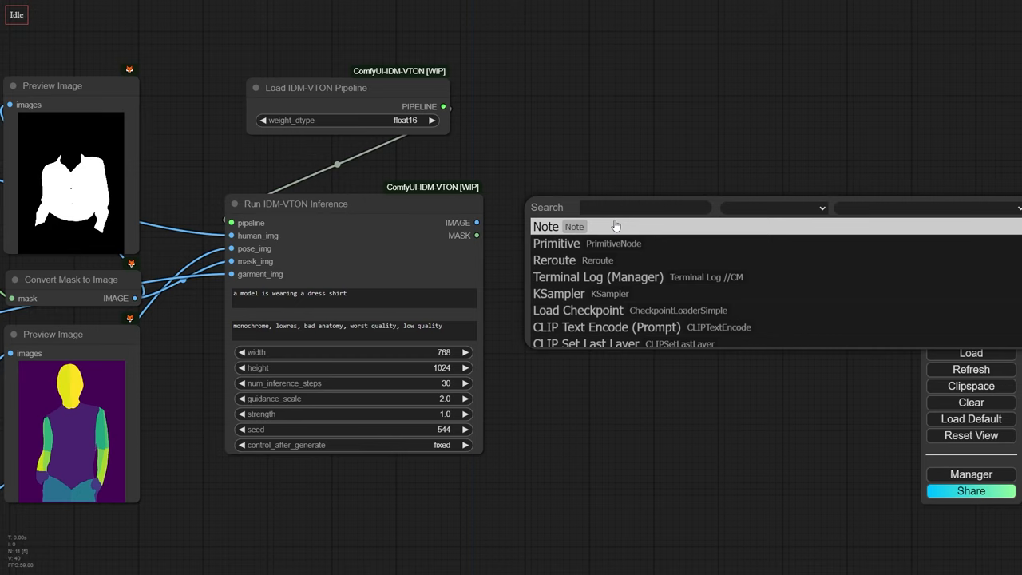
pyautogui.write('image s')
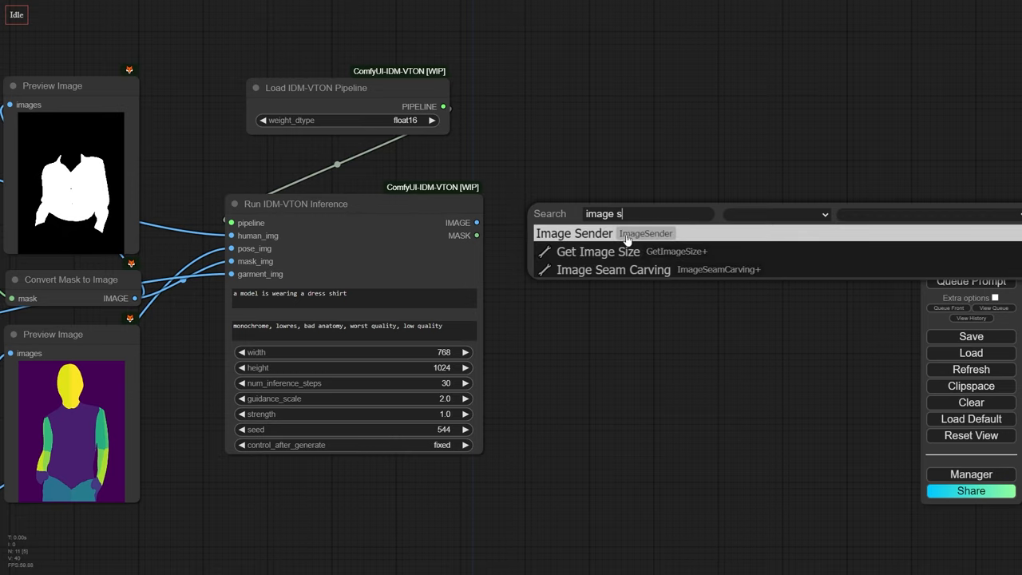
pyautogui.click(575, 233)
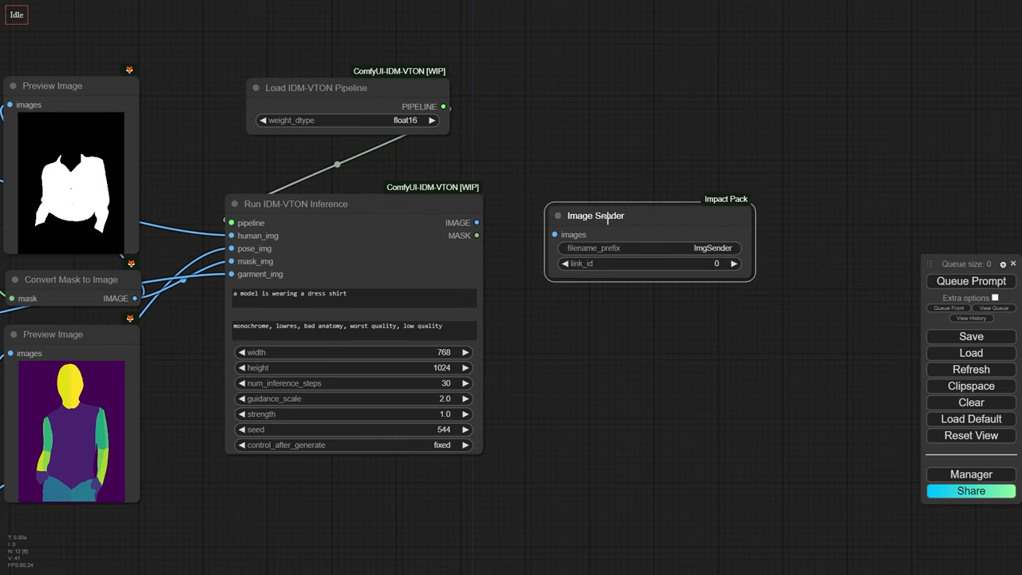
pyautogui.moveTo(596, 216); pyautogui.dragTo(578, 202)
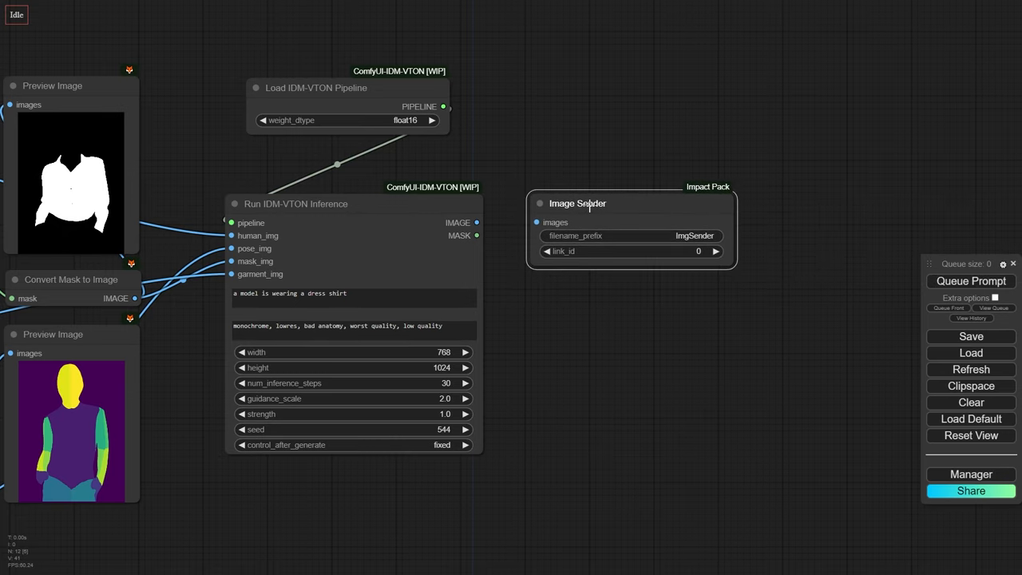
pyautogui.moveTo(476, 222); pyautogui.dragTo(537, 222)
pyautogui.write('20')
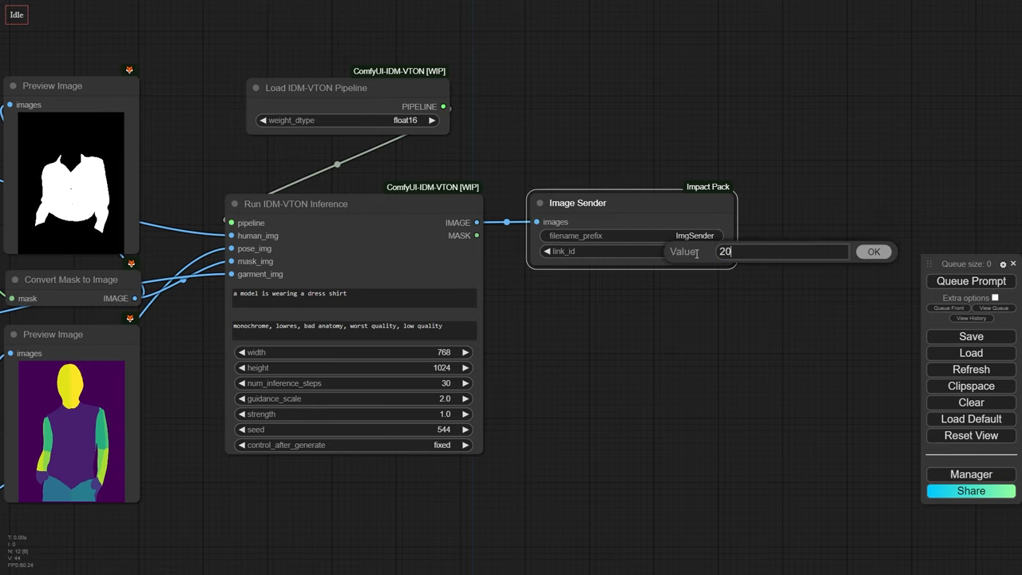
pyautogui.click(873, 252)
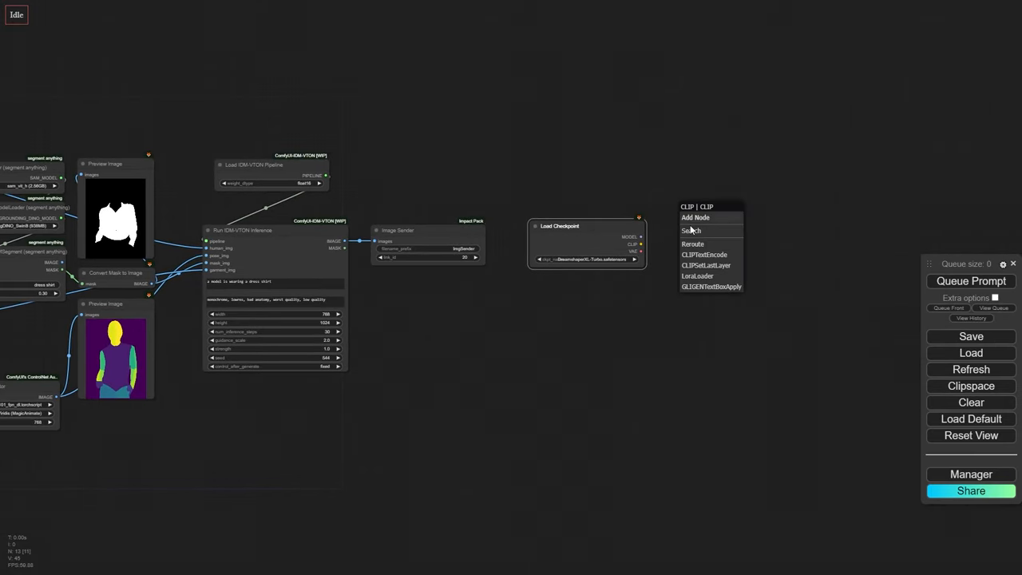
# Add CLIP Text Encode with a 'dress shirt' prompt and a KSampler for the SDXL refiner.
pyautogui.click(703, 255)
pyautogui.write('realistic phototograph of a woman wearing a ')
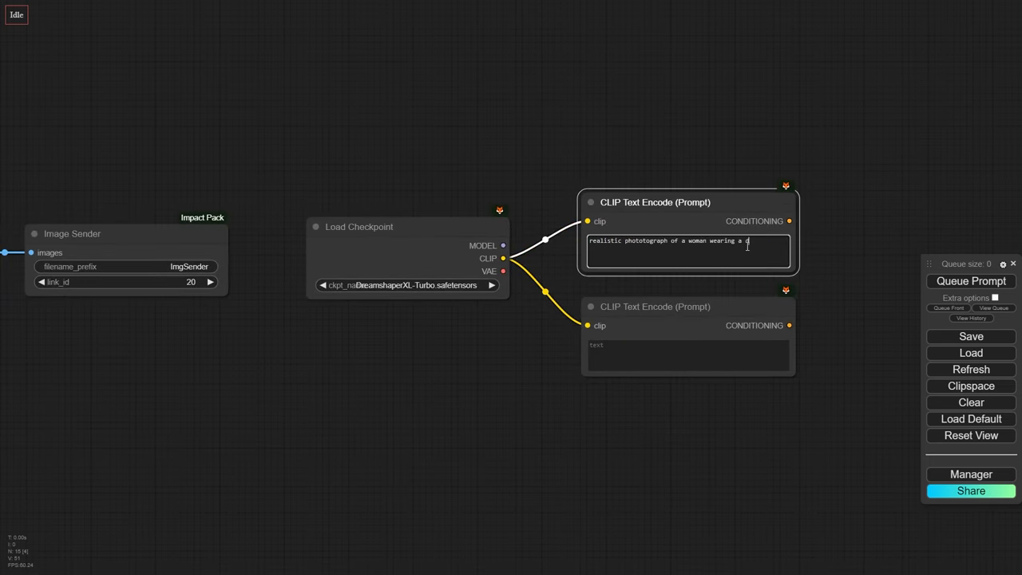
pyautogui.write('dress')
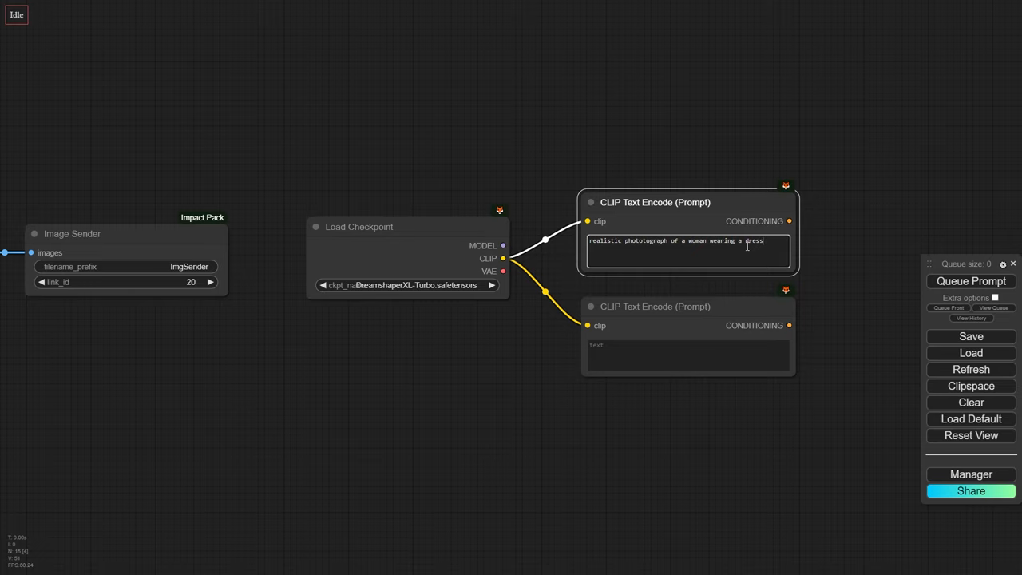
pyautogui.write('shirt')
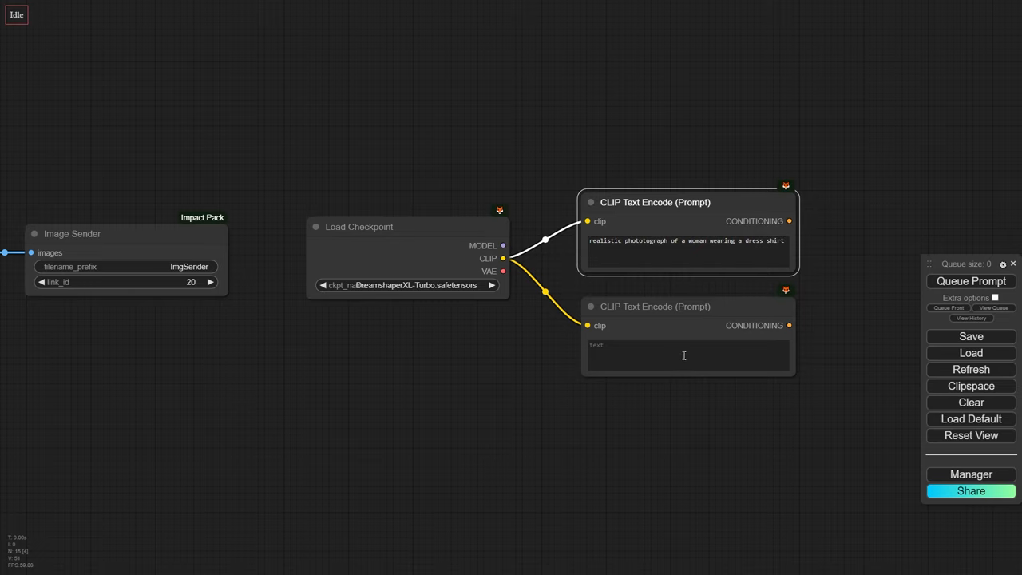
pyautogui.write('ksamp')
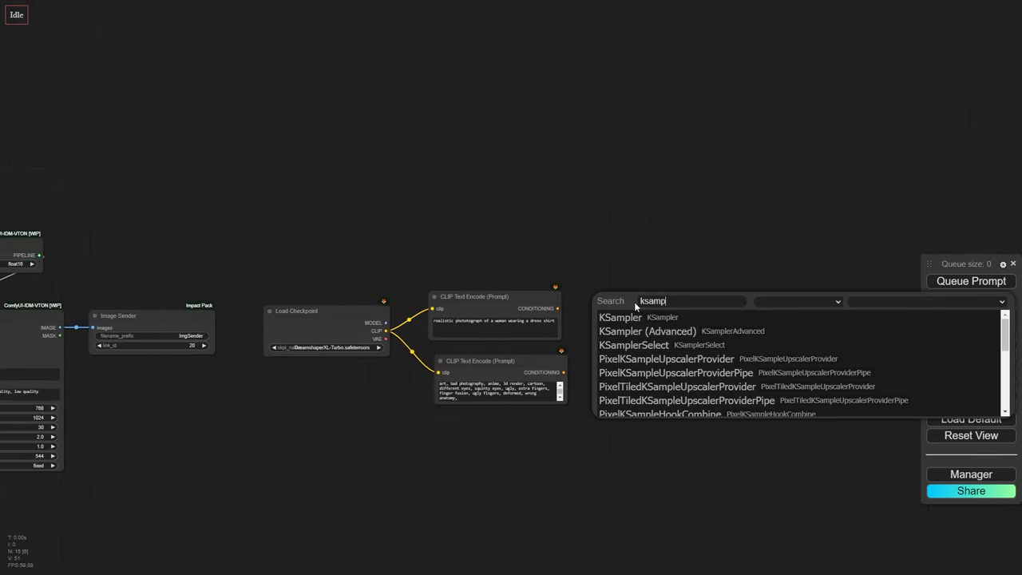
pyautogui.click(620, 317)
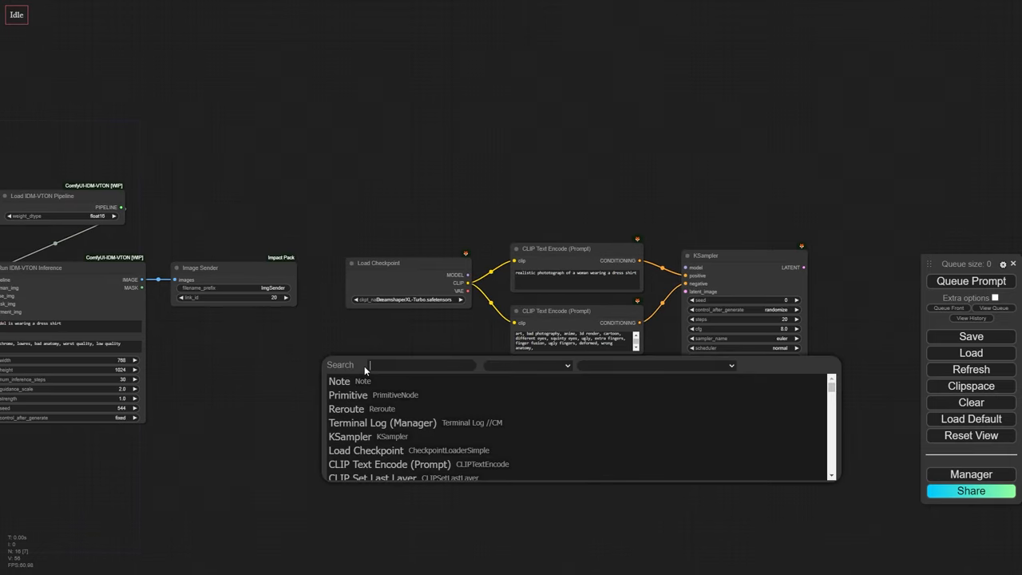
# Add an Image Receiver node to bring the try-on image into the refiner stage.
pyautogui.write('image re')
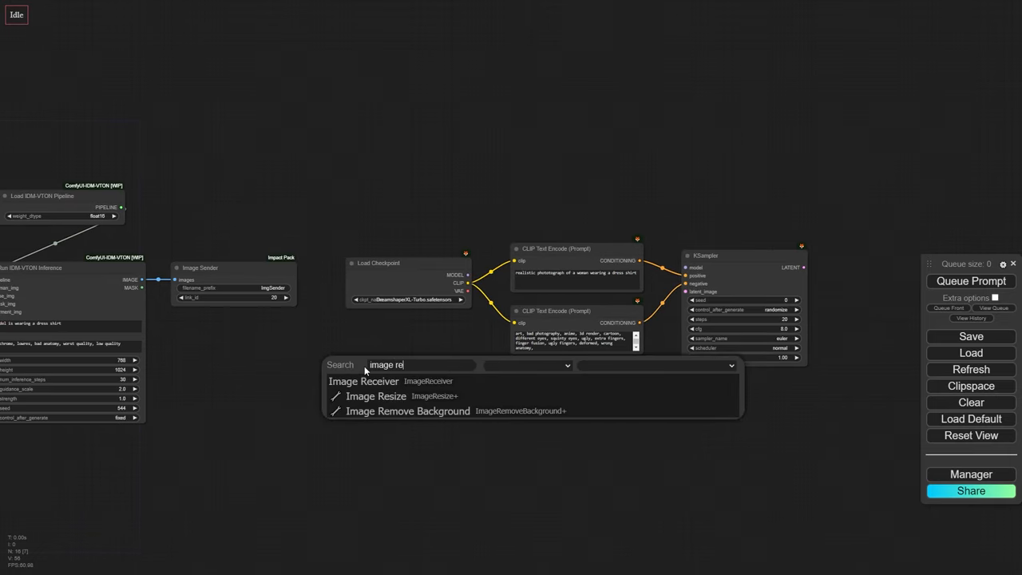
pyautogui.moveTo(364, 380)
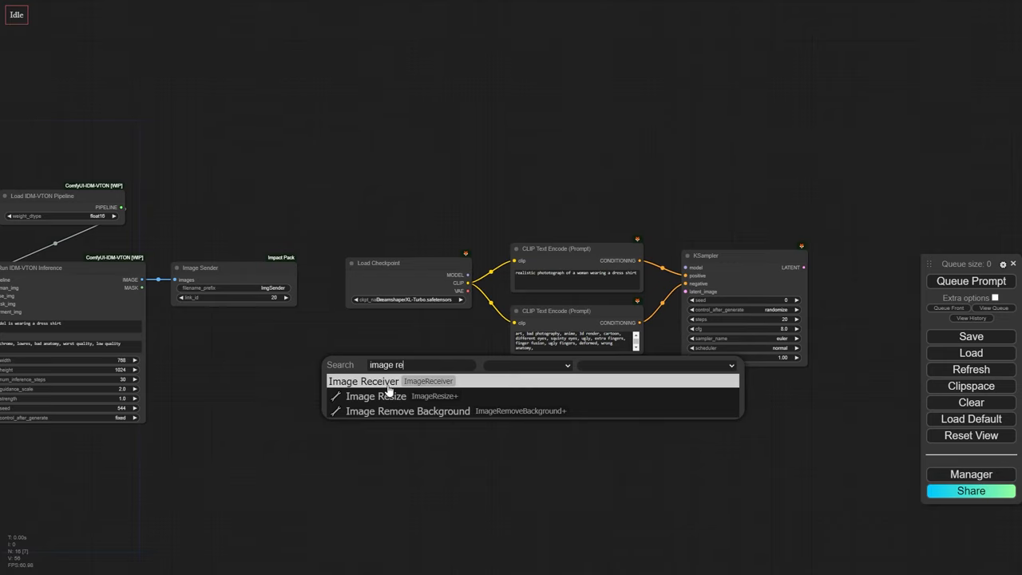
pyautogui.click(365, 380)
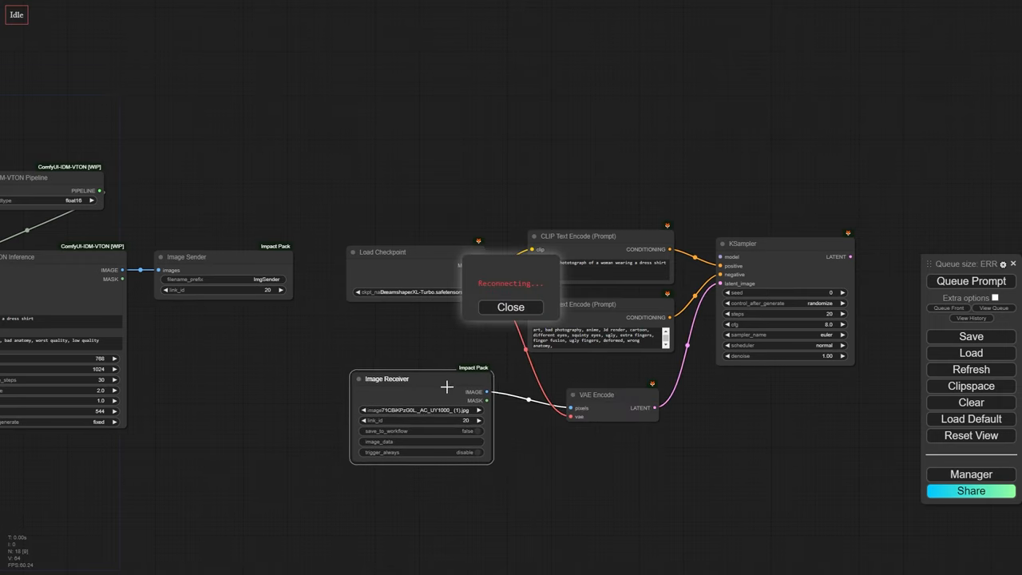
pyautogui.click(511, 306)
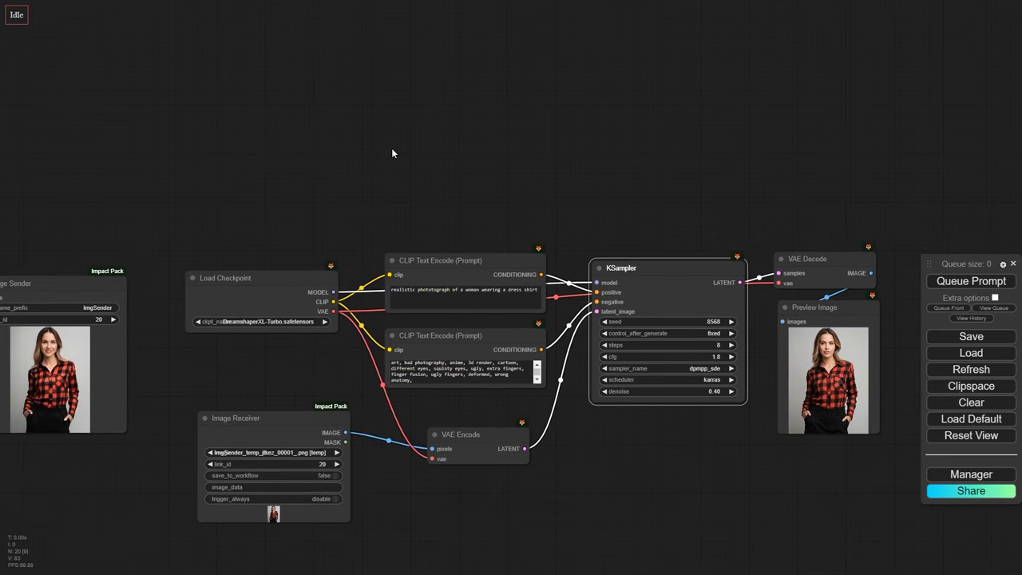
# Add IPAdapter and an IPAdapter Unified Loader with the PLUS high-strength preset.
pyautogui.doubleClick(392, 154)
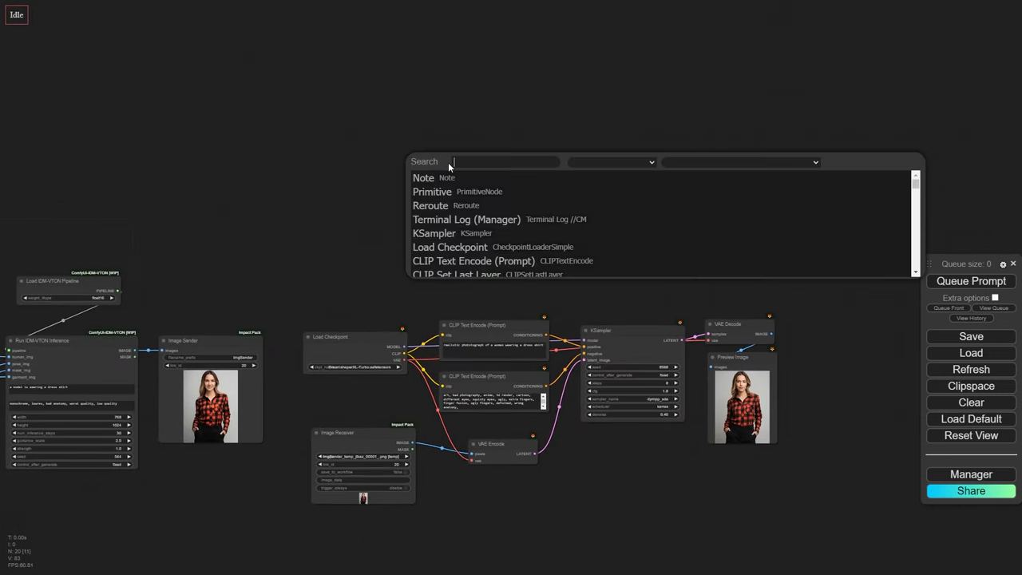
pyautogui.write('ipada')
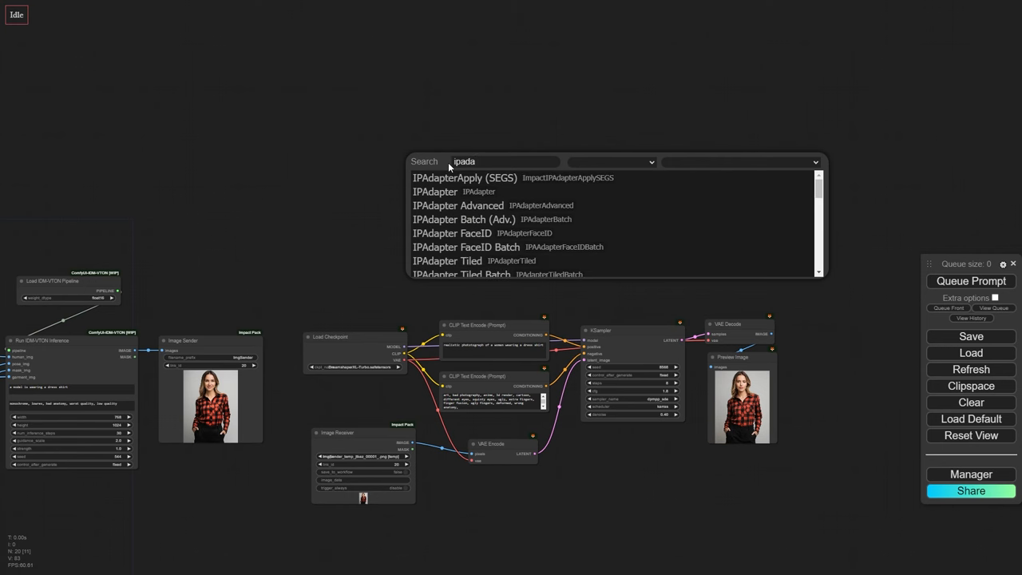
pyautogui.click(434, 191)
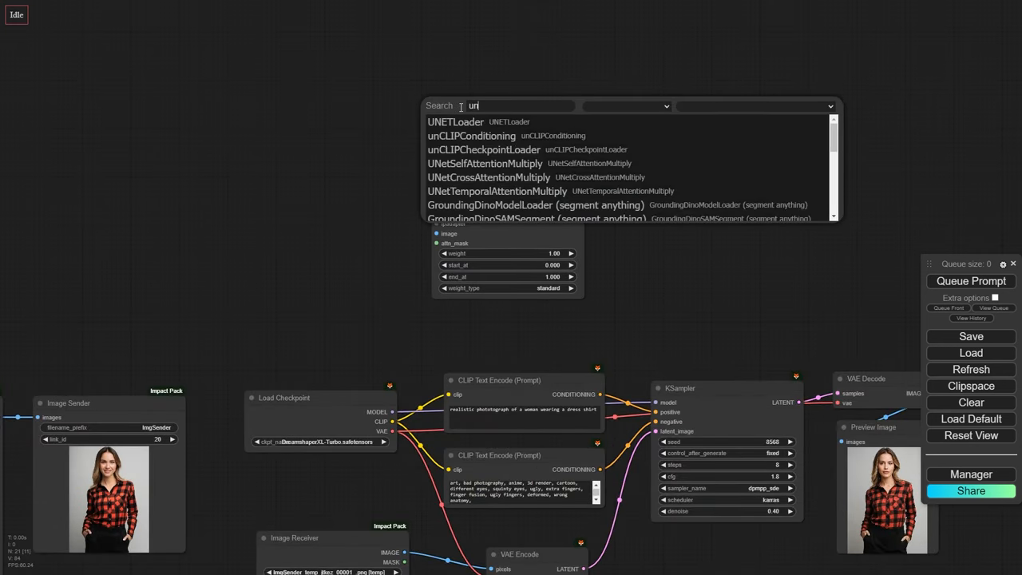
pyautogui.write('unif')
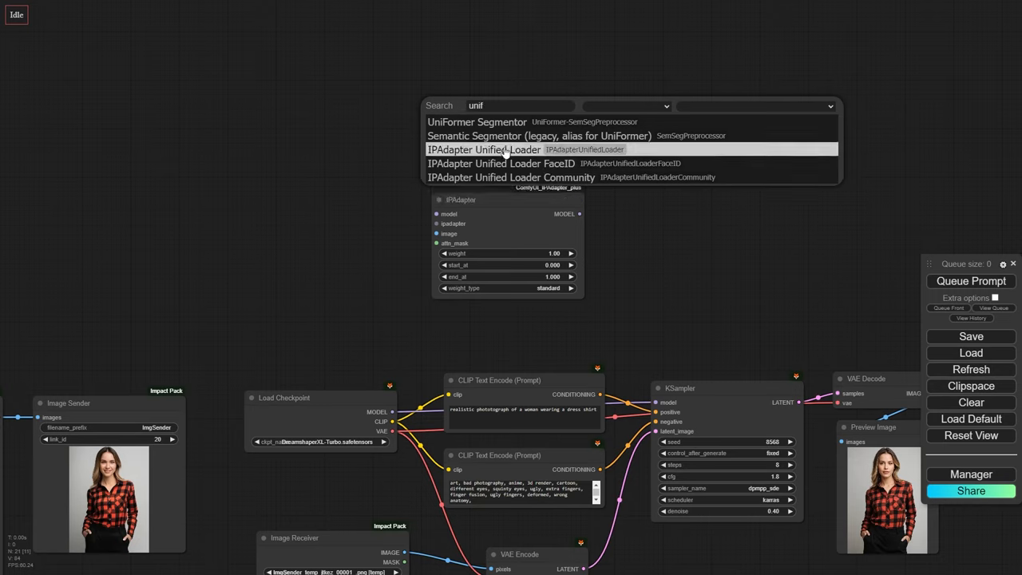
pyautogui.click(498, 150)
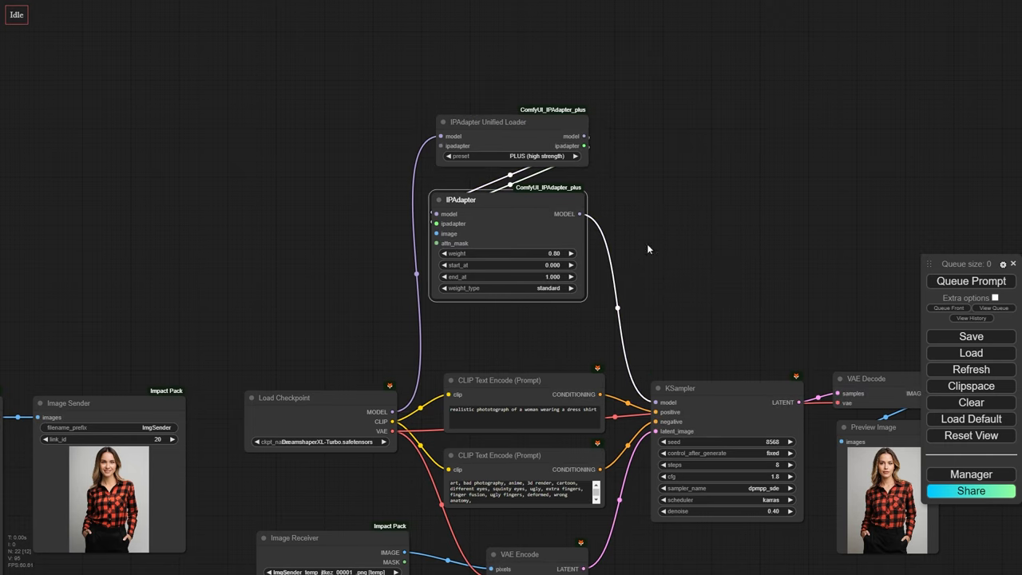
pyautogui.scroll(-3)
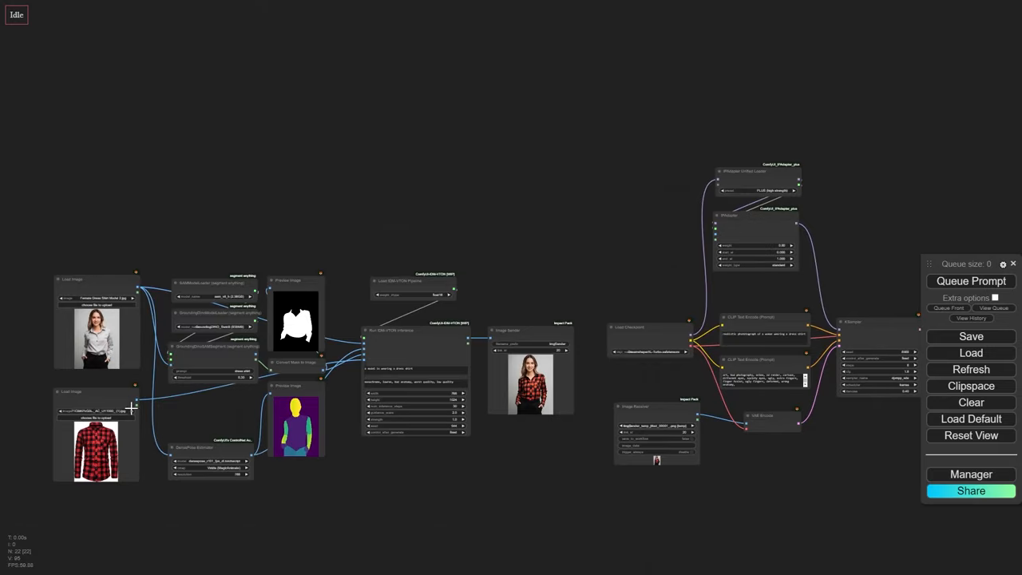
# Add GrowMask and Gaussian Blur Mask nodes to soften the garment mask.
pyautogui.moveTo(136, 399); pyautogui.dragTo(722, 231)
pyautogui.write('g')
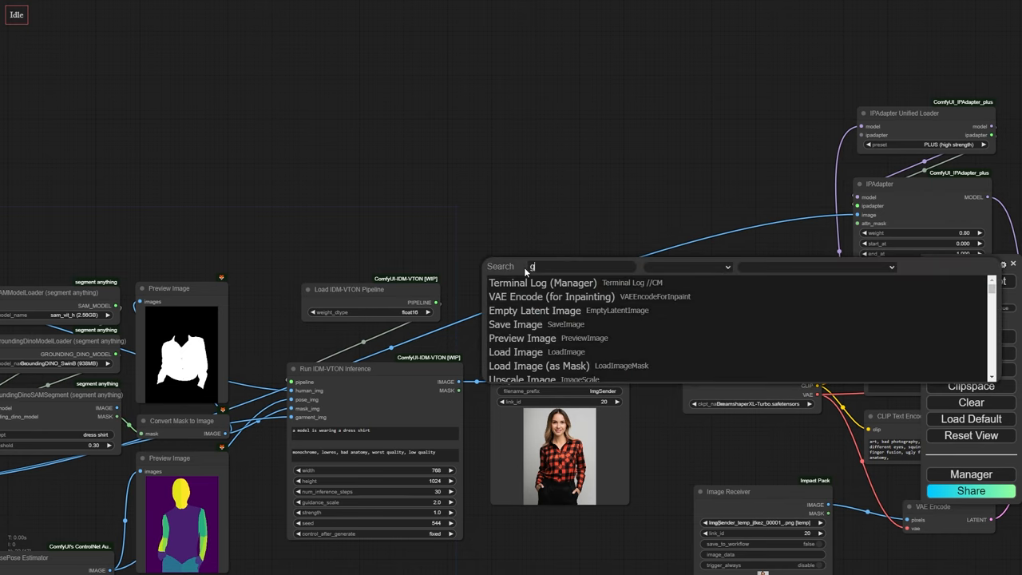
pyautogui.write('row')
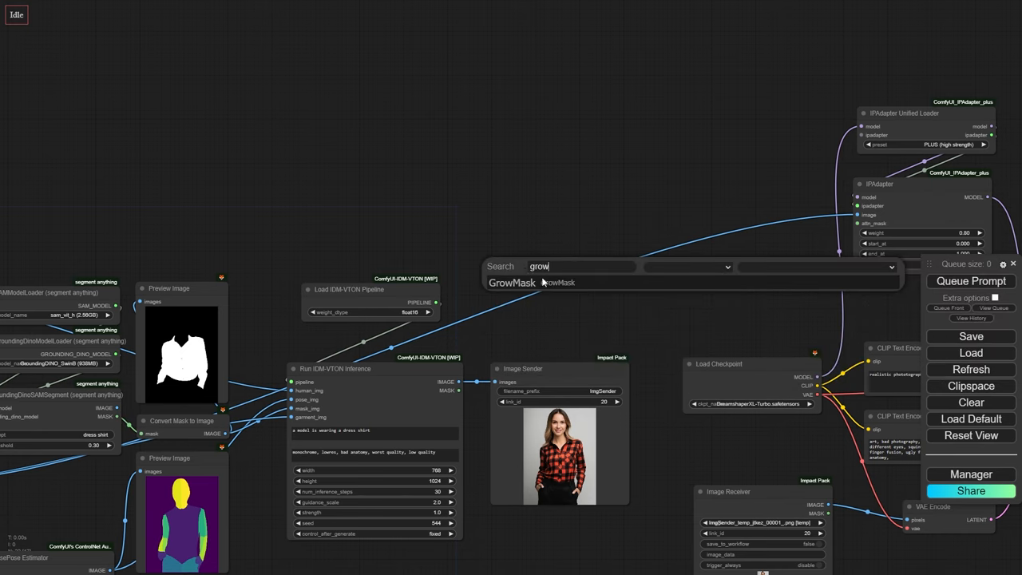
pyautogui.click(512, 281)
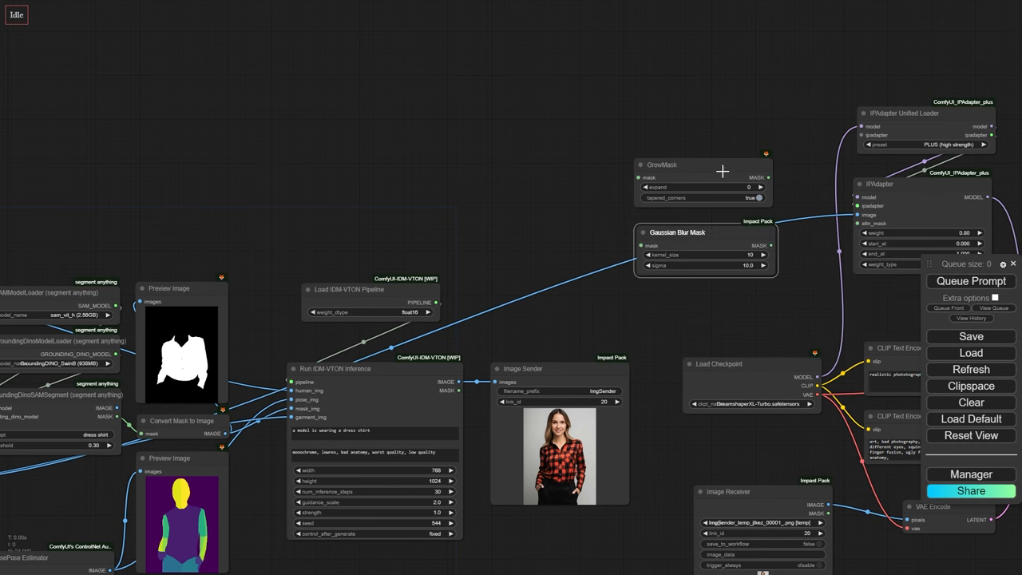
pyautogui.write('gauss')
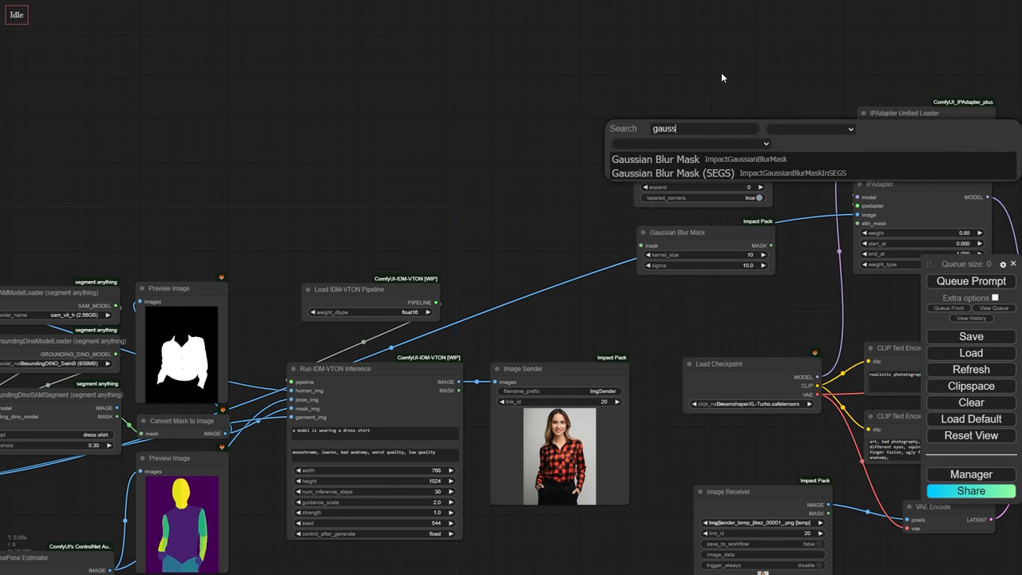
pyautogui.click(655, 160)
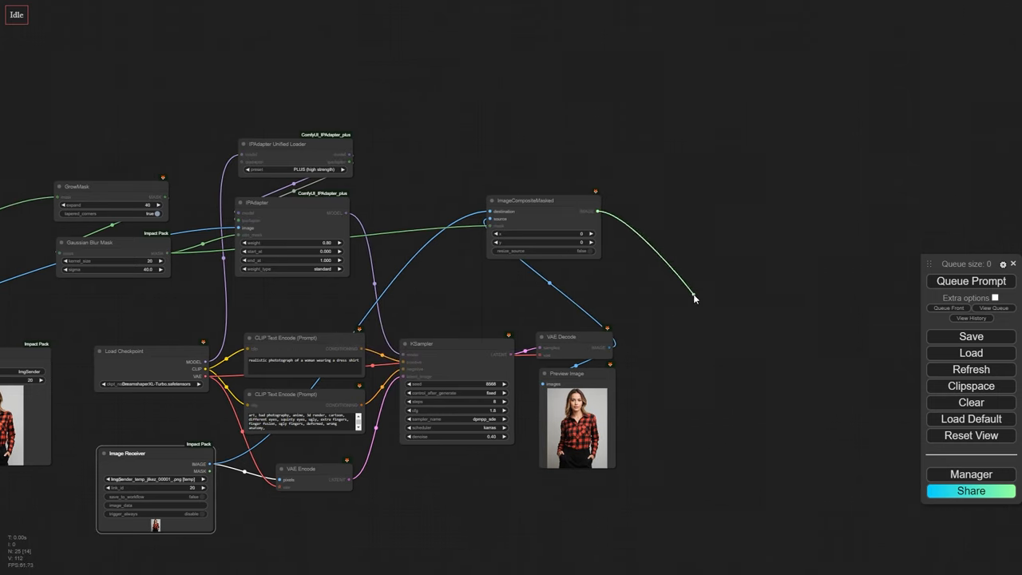
# Add an Image Comparer (rgthree) node on the output and slide it to reveal the plaid-shirt photo.
pyautogui.click(971, 281)
pyautogui.write('comp')
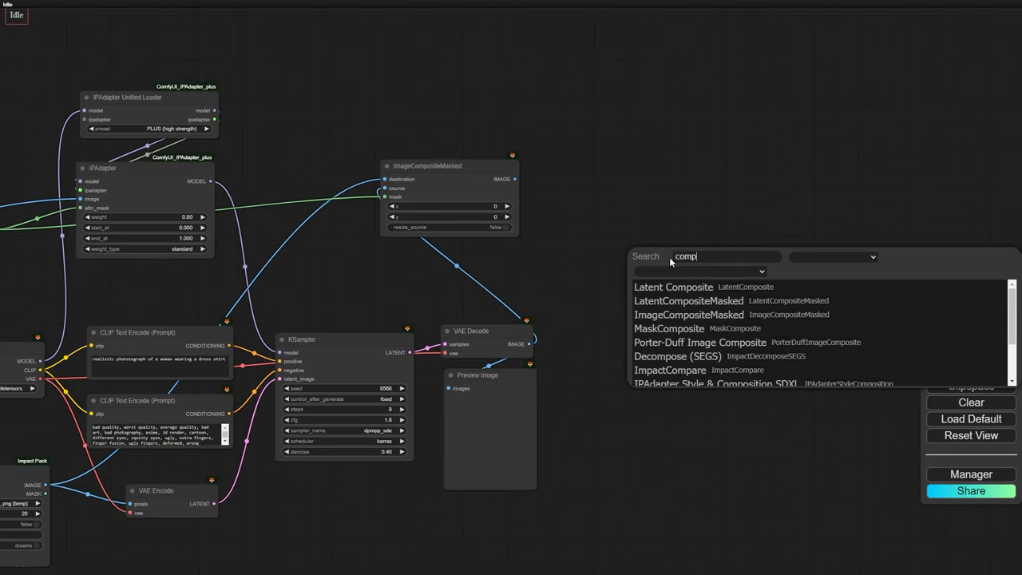
pyautogui.click(669, 371)
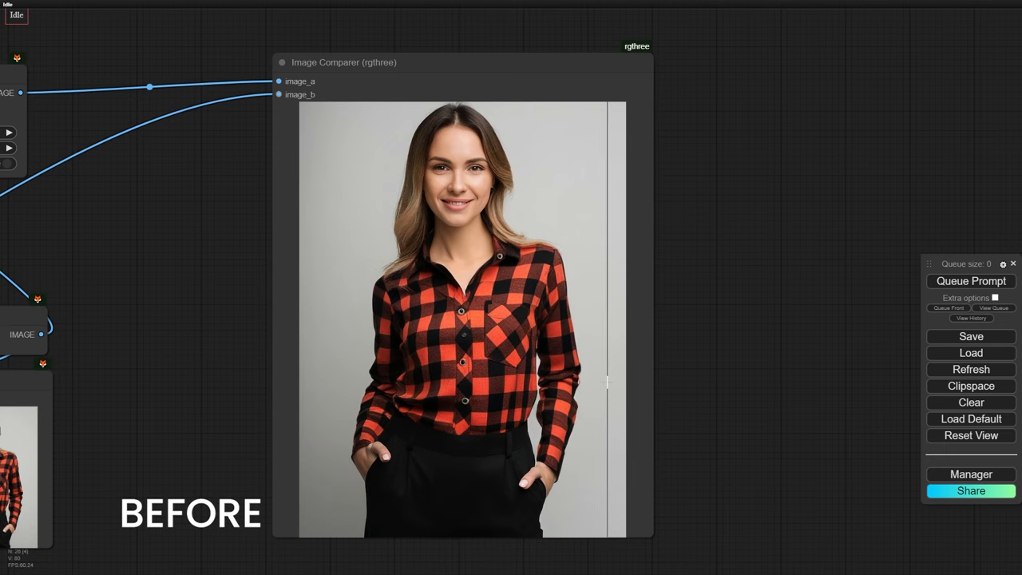
pyautogui.moveTo(607, 382); pyautogui.dragTo(339, 382)
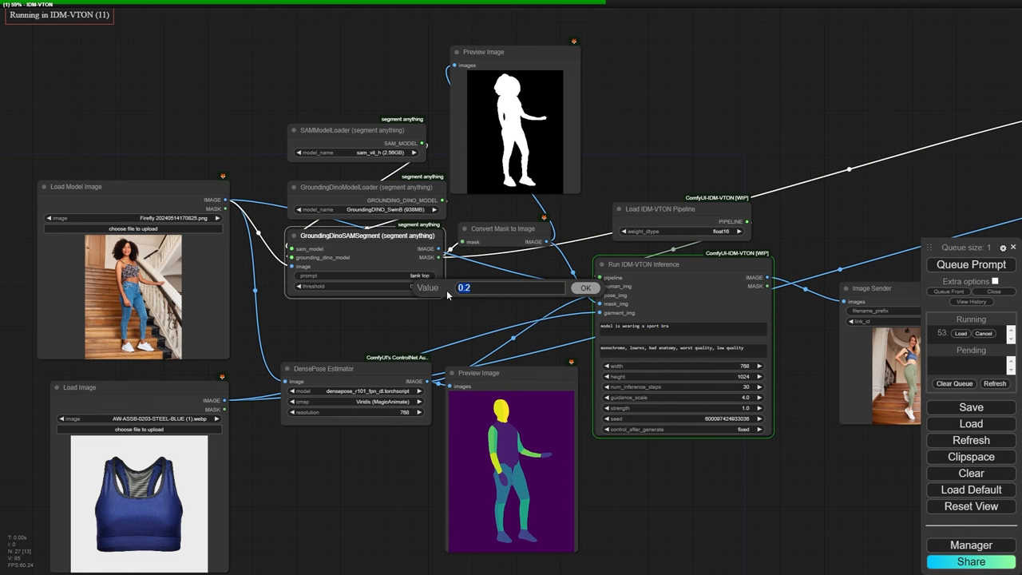
# Confirm the GroundingDinoSAMSegment threshold of 0.2 for the stairs photo.
pyautogui.click(584, 288)
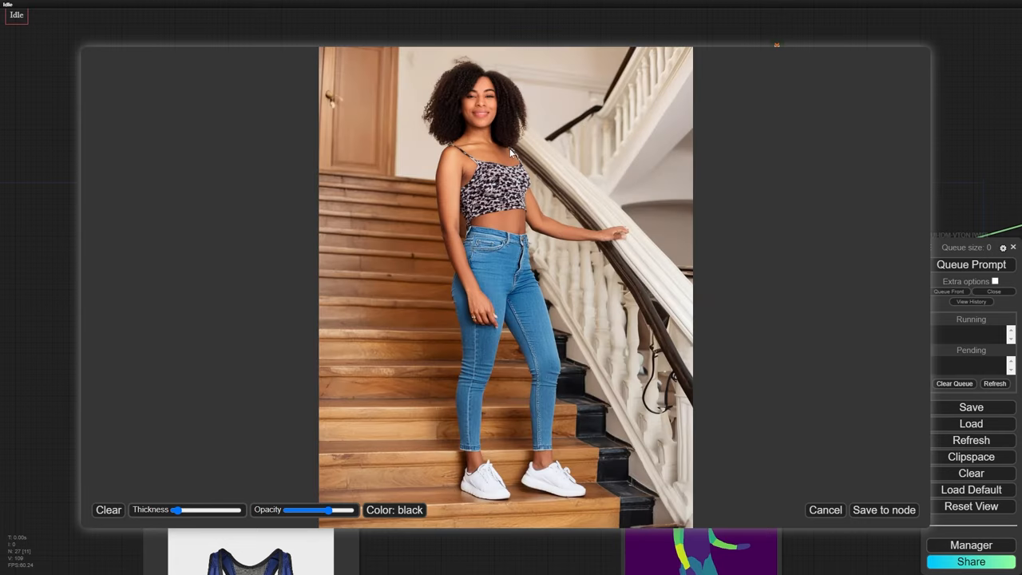
# Paint a mask over the crop-top area of the stairs model photo in the MaskEditor.
pyautogui.moveTo(511, 152); pyautogui.dragTo(476, 179)
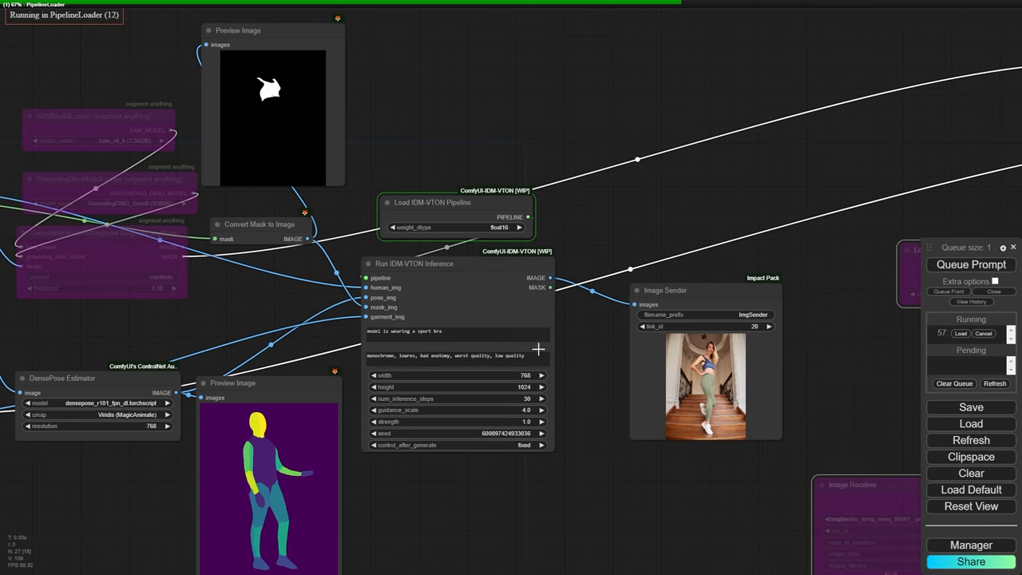
pyautogui.moveTo(549, 348)
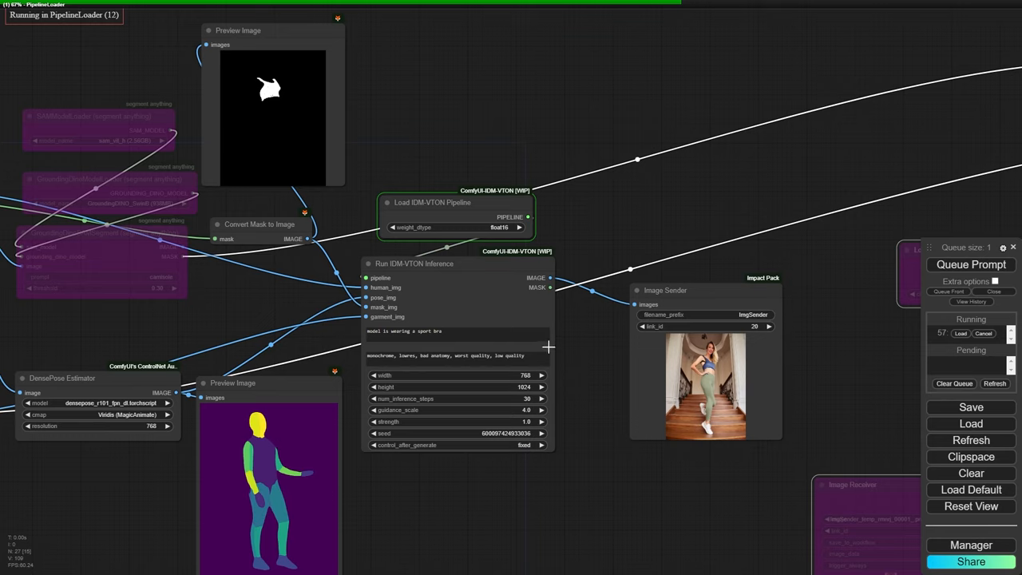
pyautogui.moveTo(554, 349)
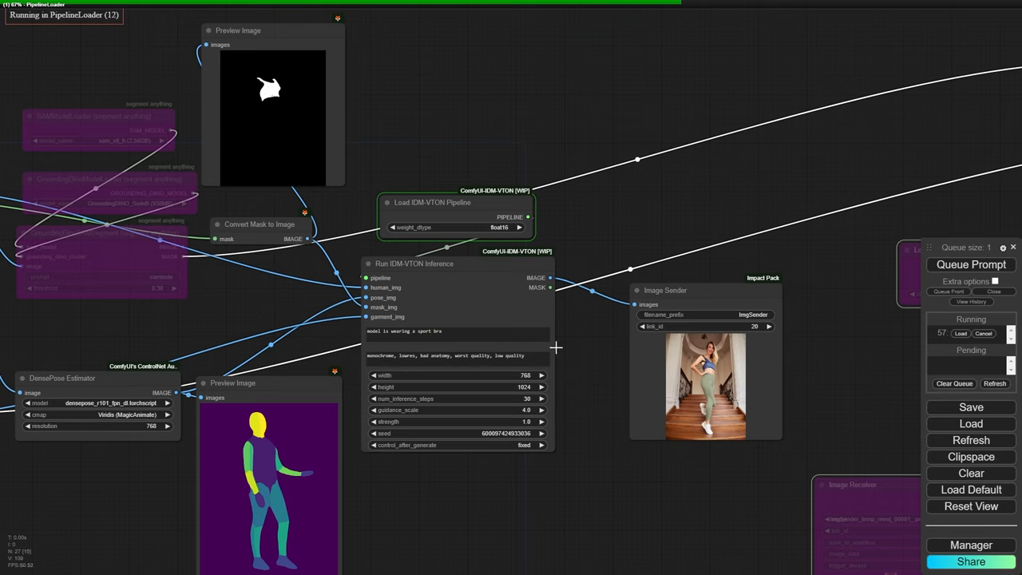
pyautogui.moveTo(799, 412)
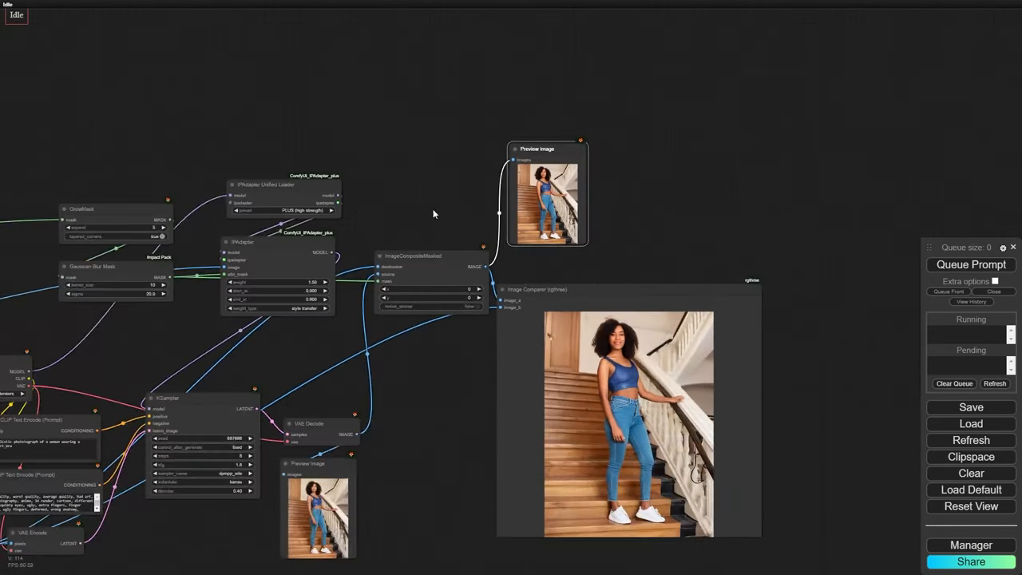
# Queue the refiner workflow to dress the stairs model in the blue sports bra.
pyautogui.press('Ctrl+V')
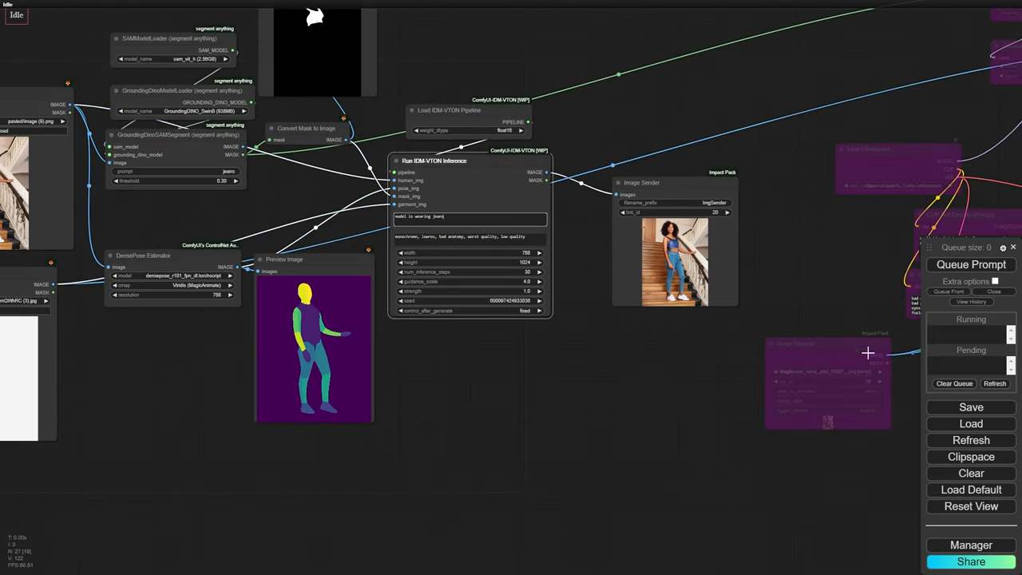
pyautogui.click(971, 265)
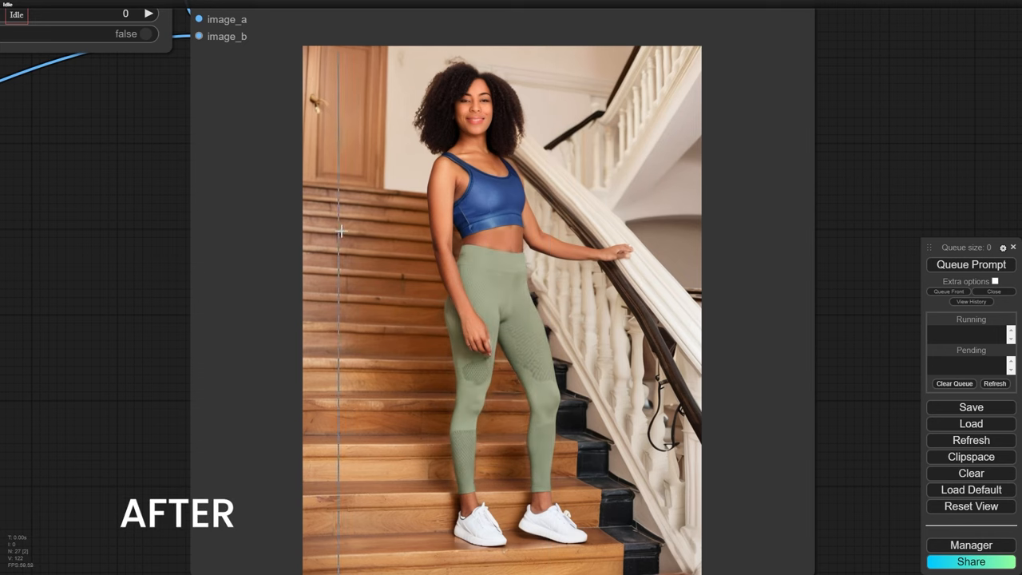
pyautogui.moveTo(665, 232); pyautogui.dragTo(339, 232)
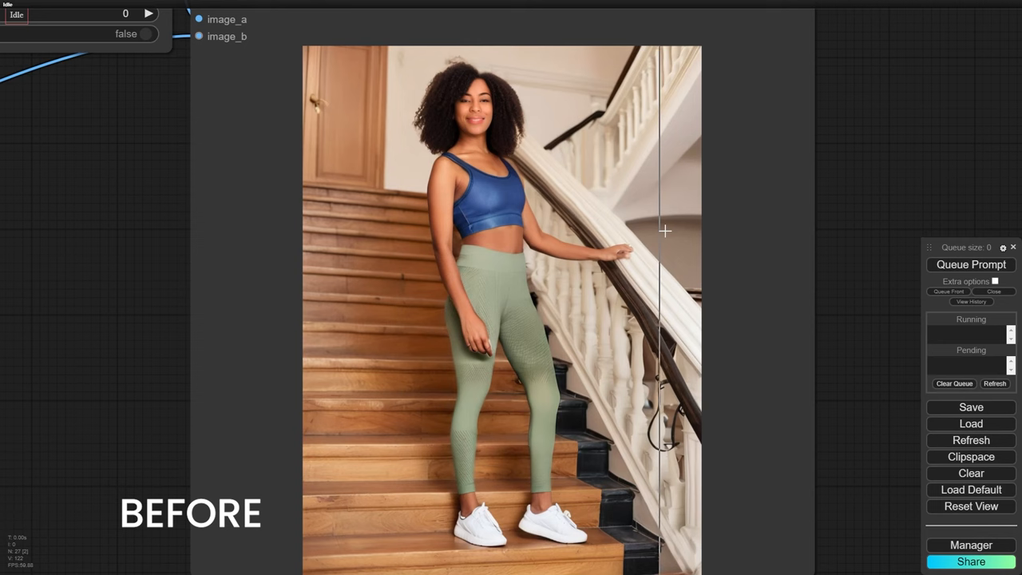
pyautogui.moveTo(674, 231)
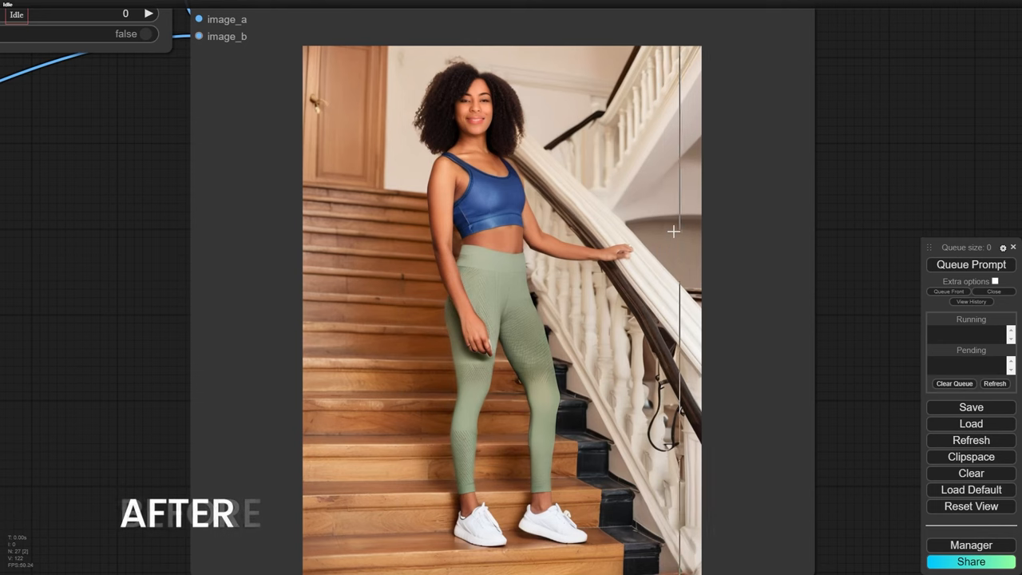
pyautogui.moveTo(672, 231); pyautogui.dragTo(380, 226)
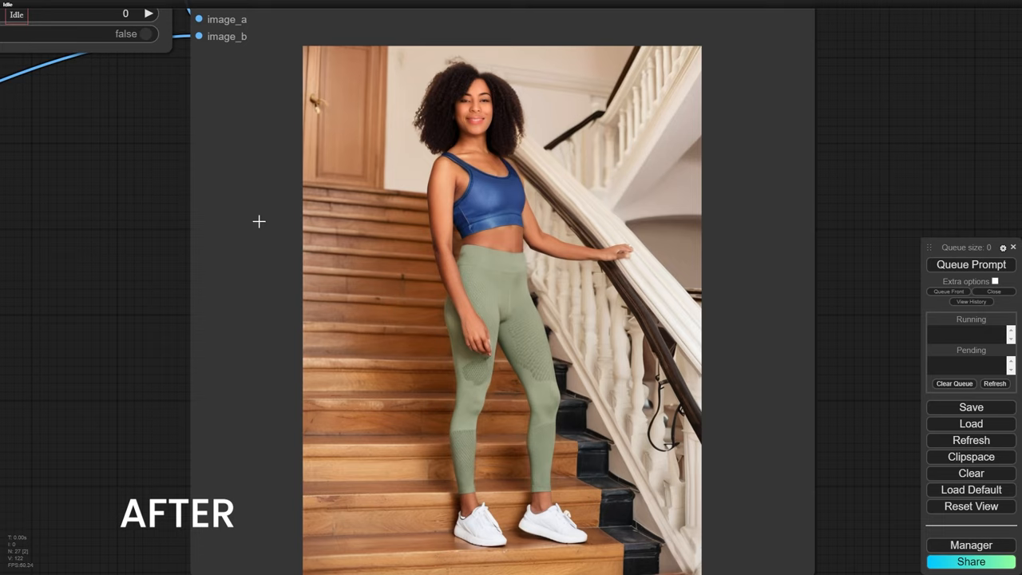
pyautogui.moveTo(191, 230)
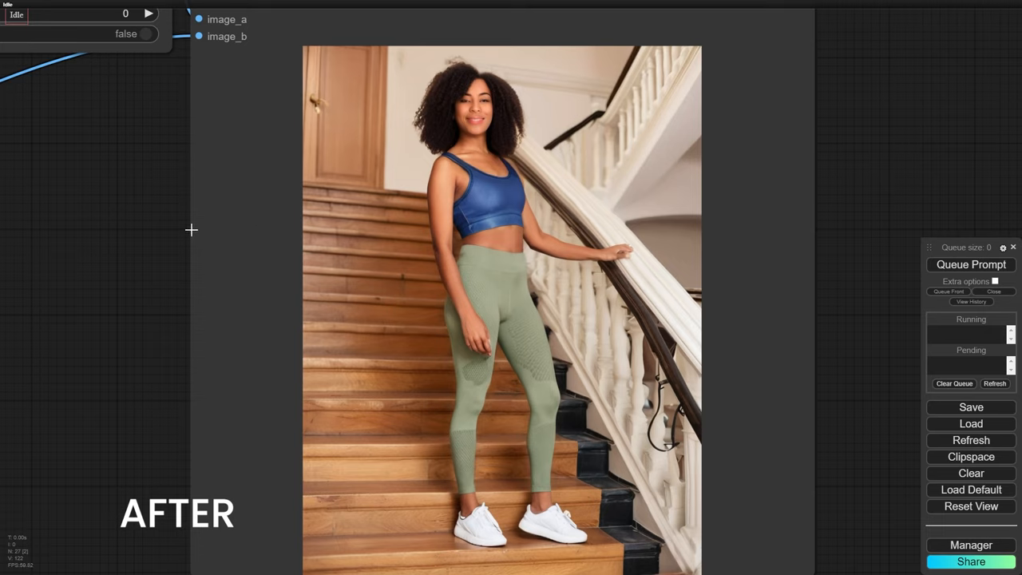
pyautogui.moveTo(184, 238)
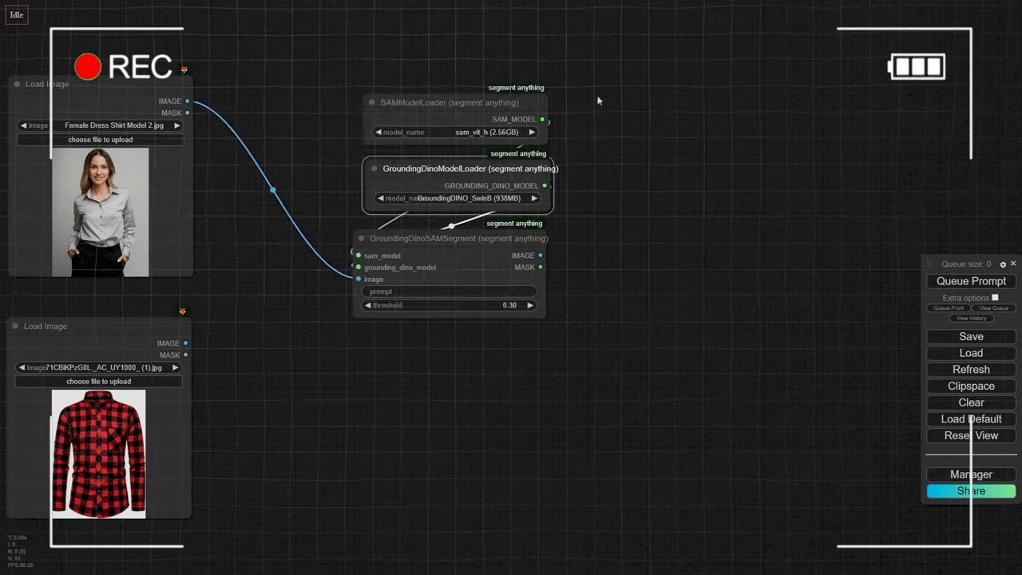
# Queue the IDM-VTON run with the dress-shirt model and red plaid shirt garment.
pyautogui.click(971, 281)
pyautogui.write('a model')
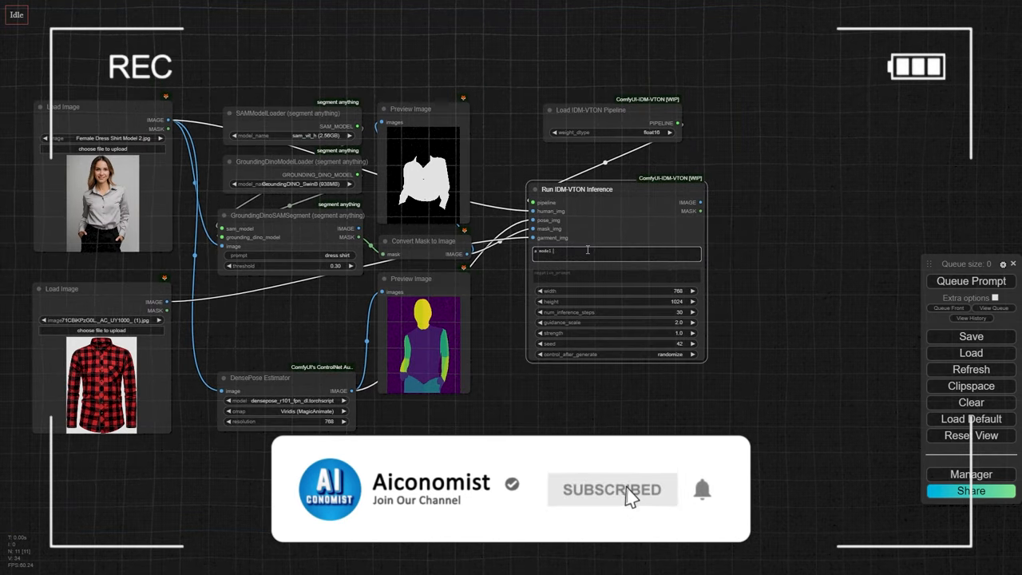
pyautogui.click(971, 281)
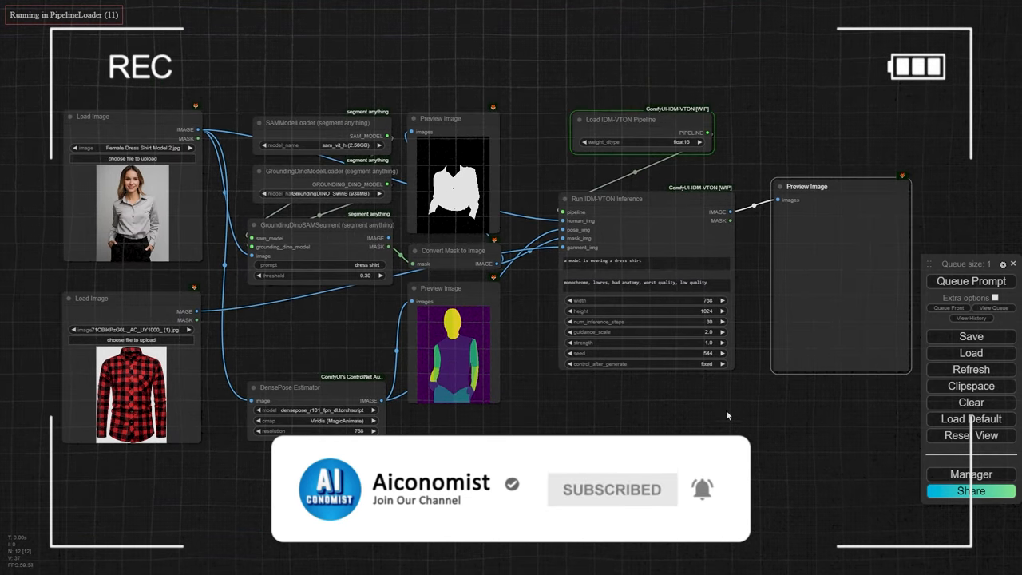